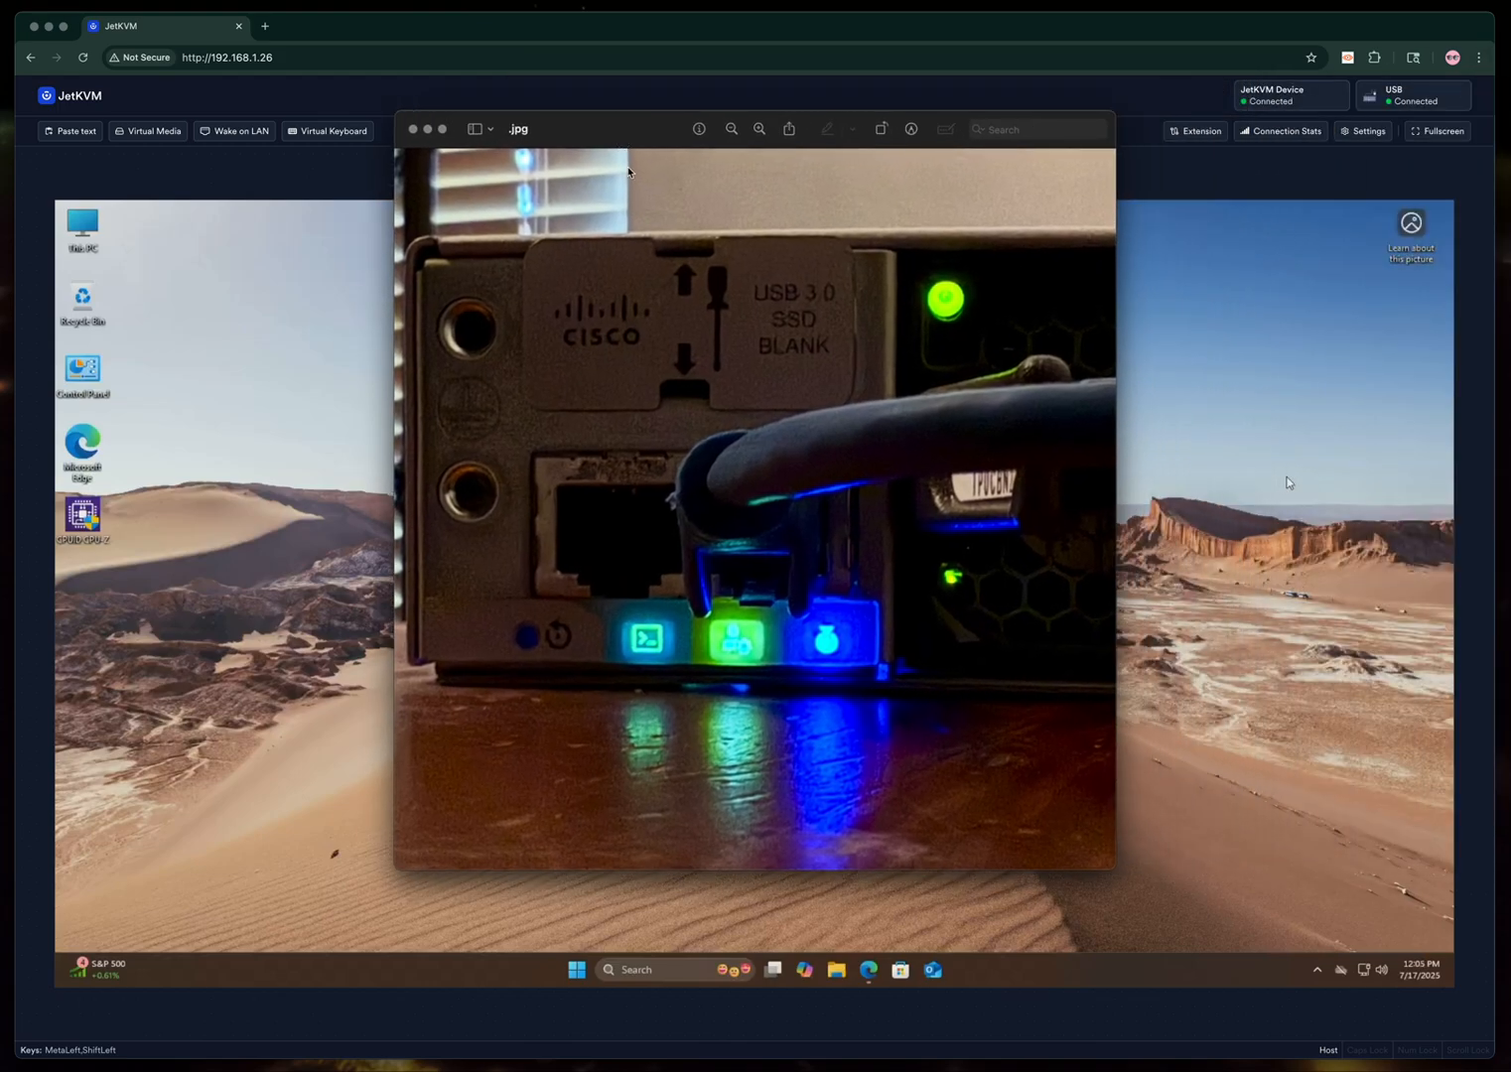
{"action": "mouse_move", "coordinate": [761, 485]}
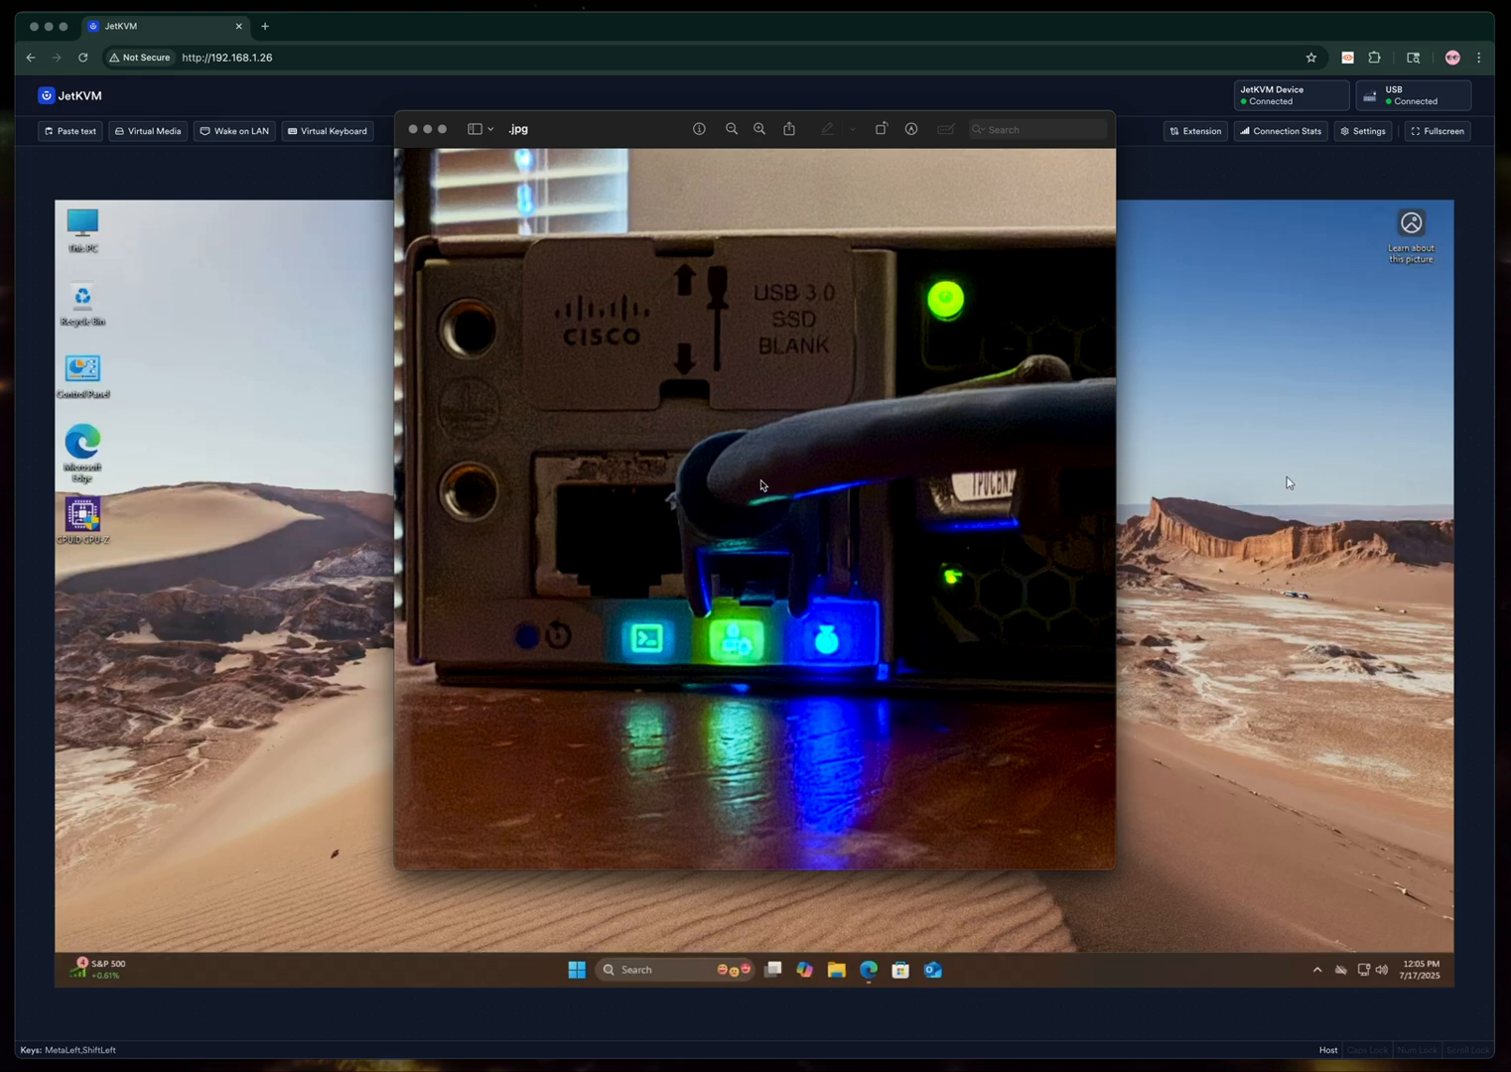
{"action": "mouse_move", "coordinate": [777, 561]}
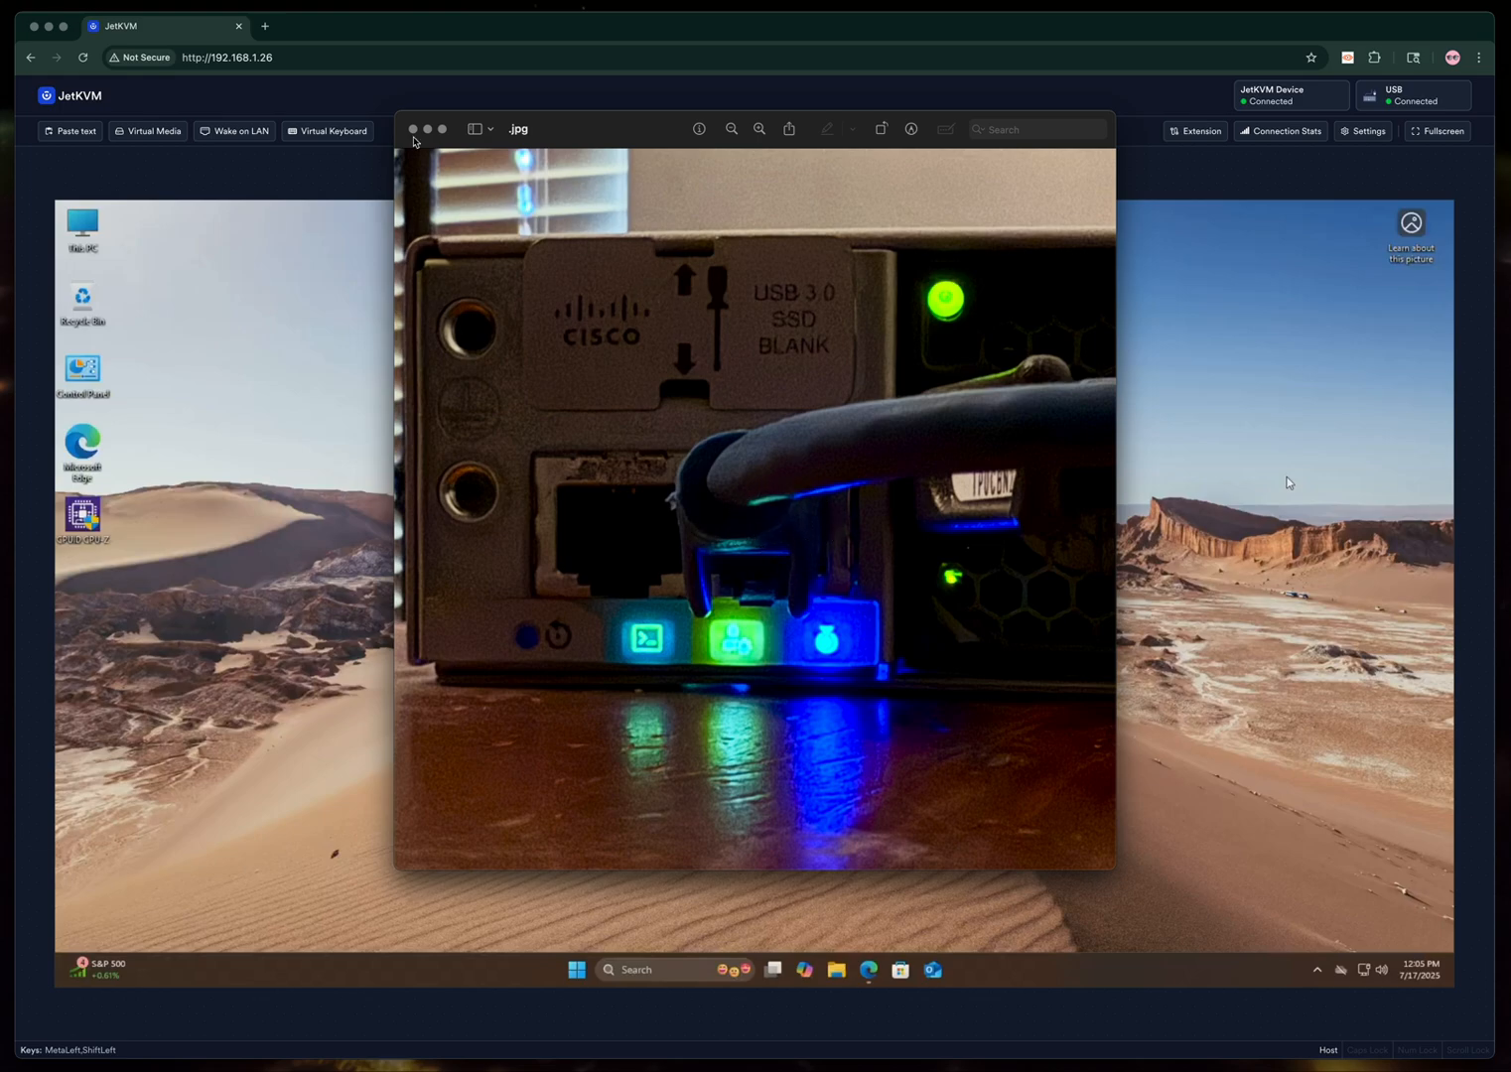
Close the switch photo preview and launch Microsoft Edge on the remote Windows desktop.
{"action": "left_click", "coordinate": [414, 129]}
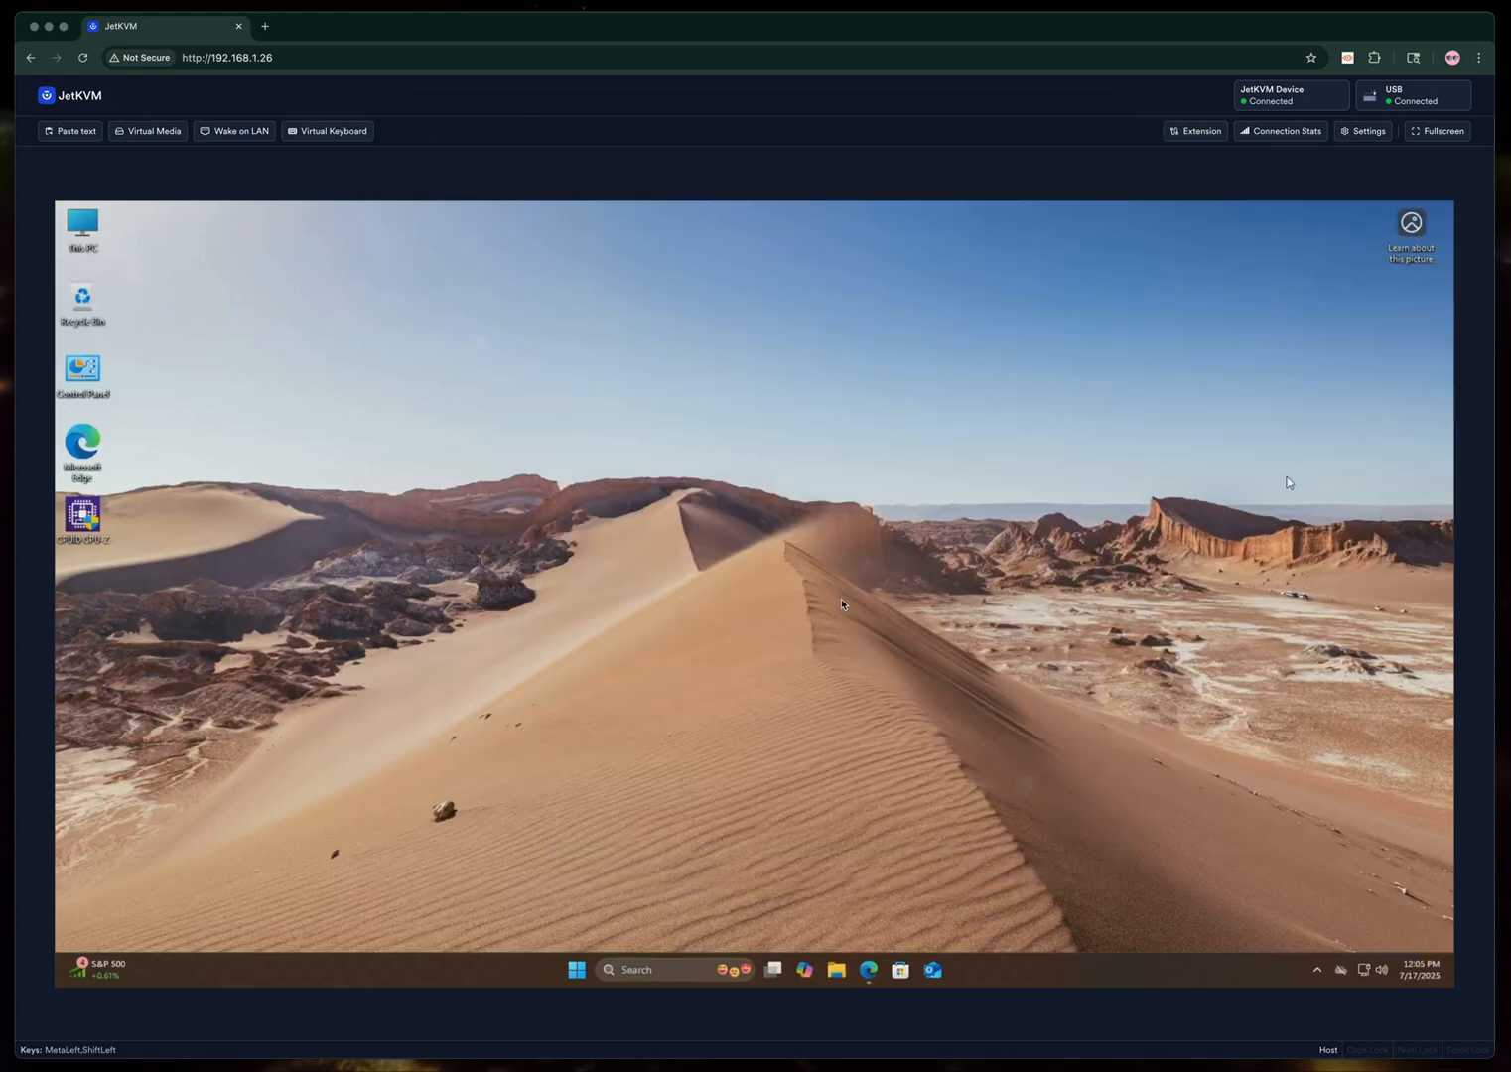
{"action": "mouse_move", "coordinate": [866, 880]}
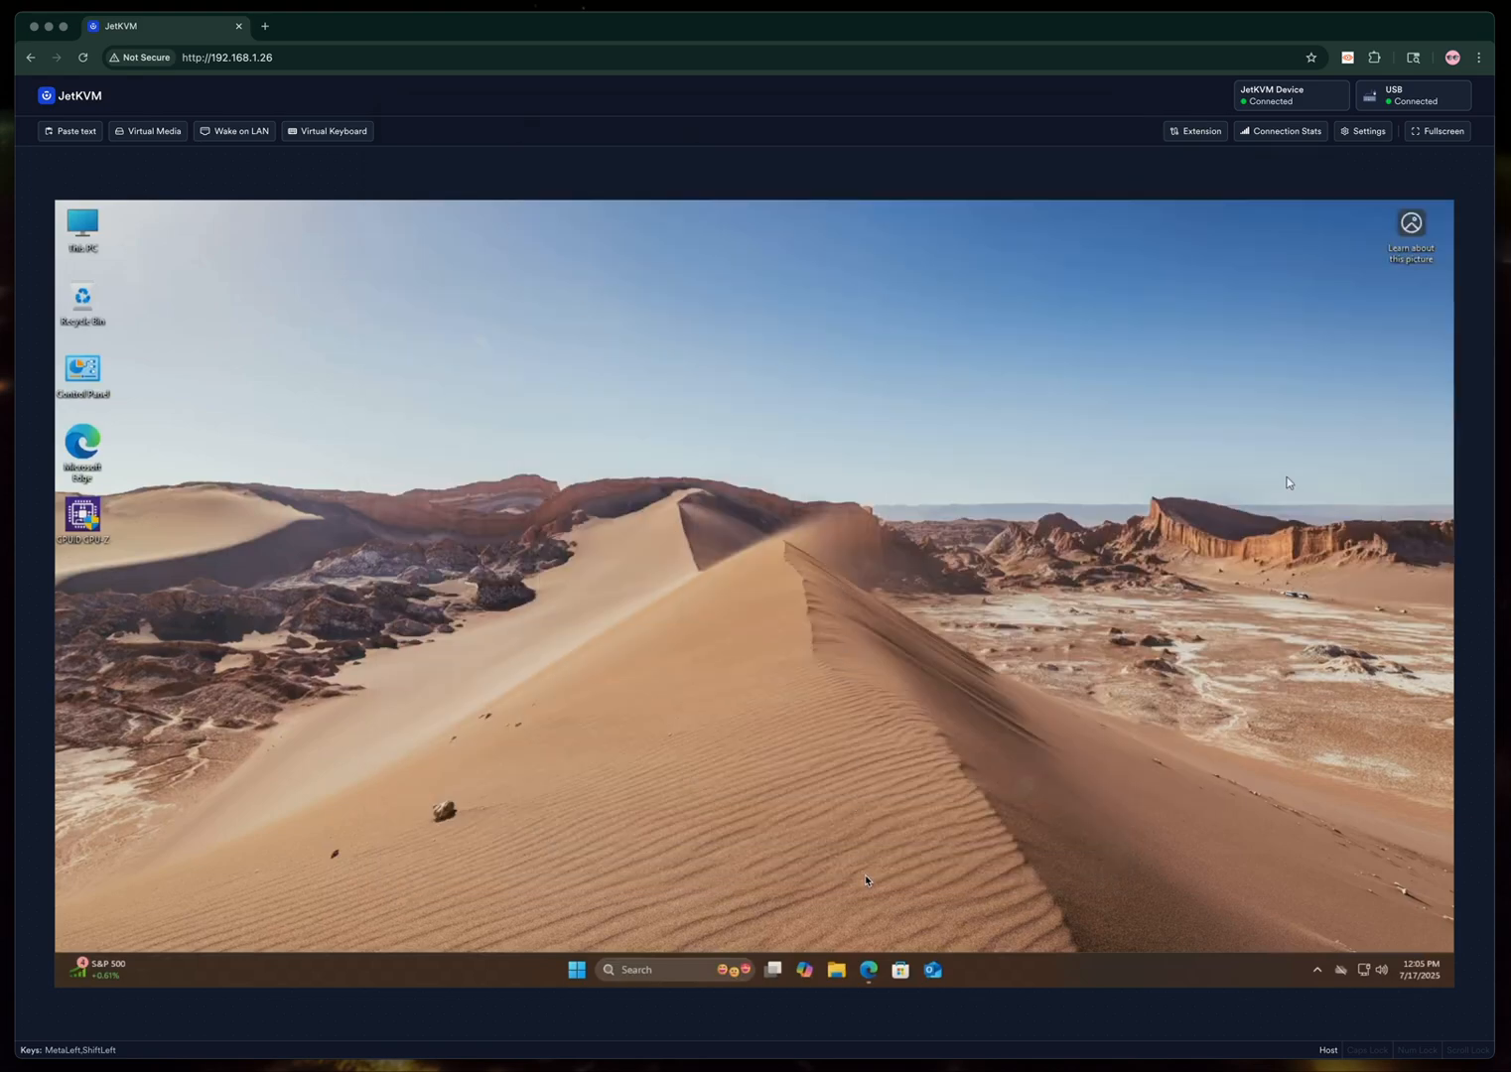
{"action": "mouse_move", "coordinate": [866, 978]}
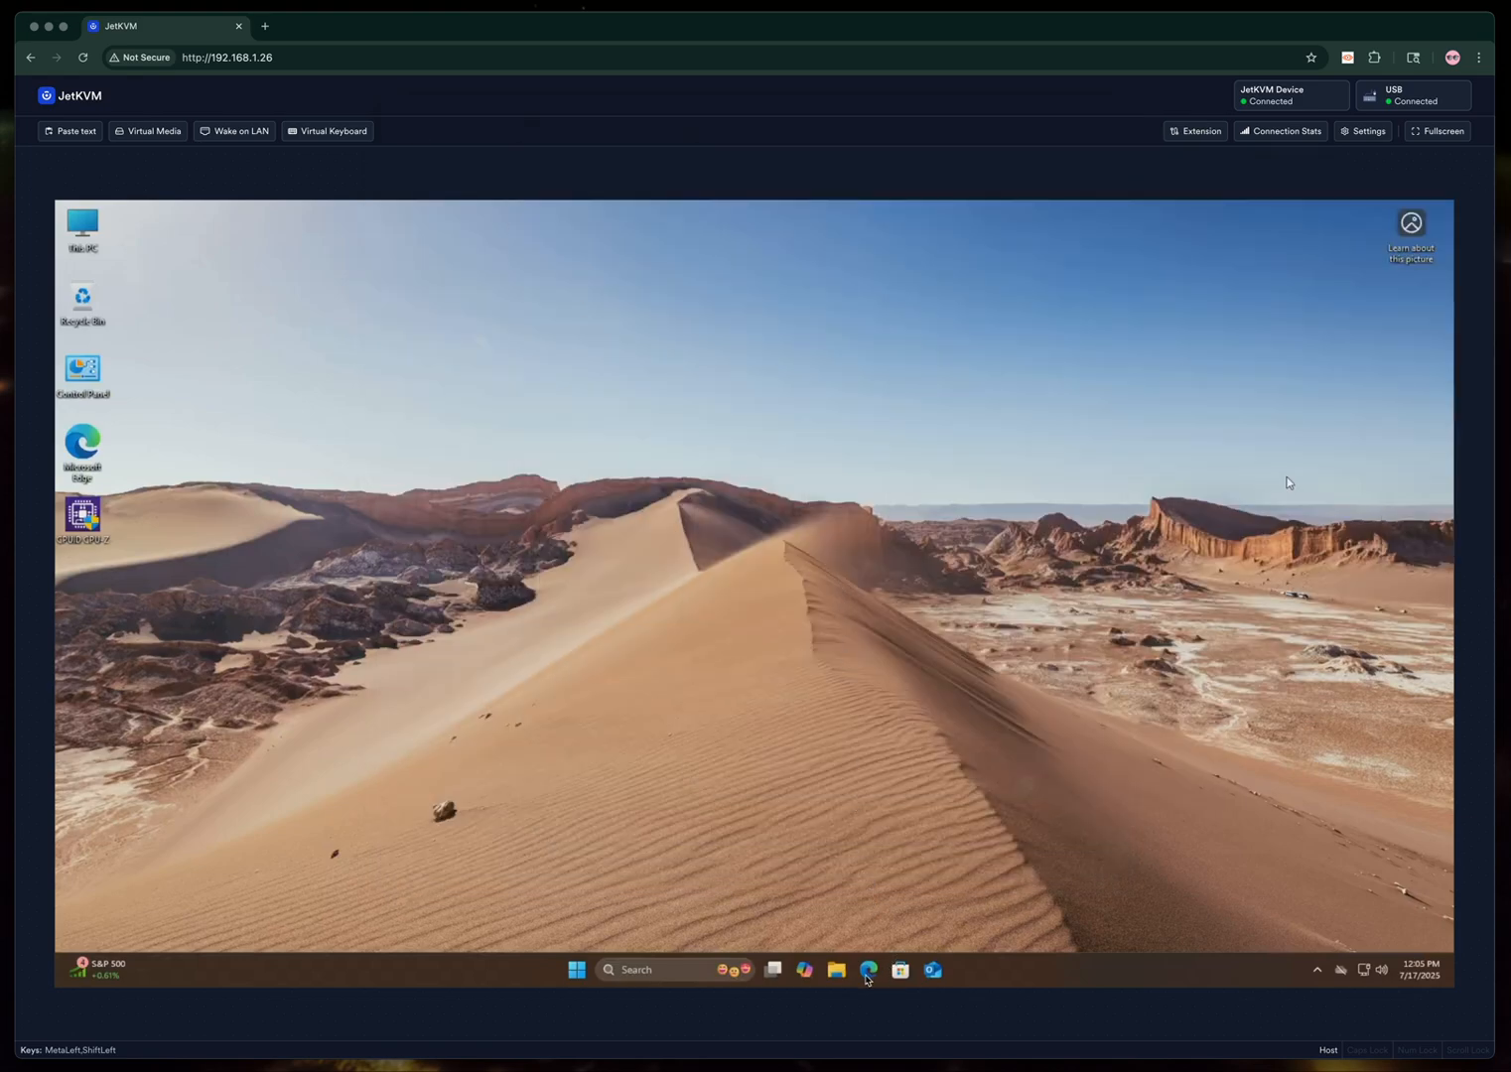
{"action": "mouse_move", "coordinate": [868, 970]}
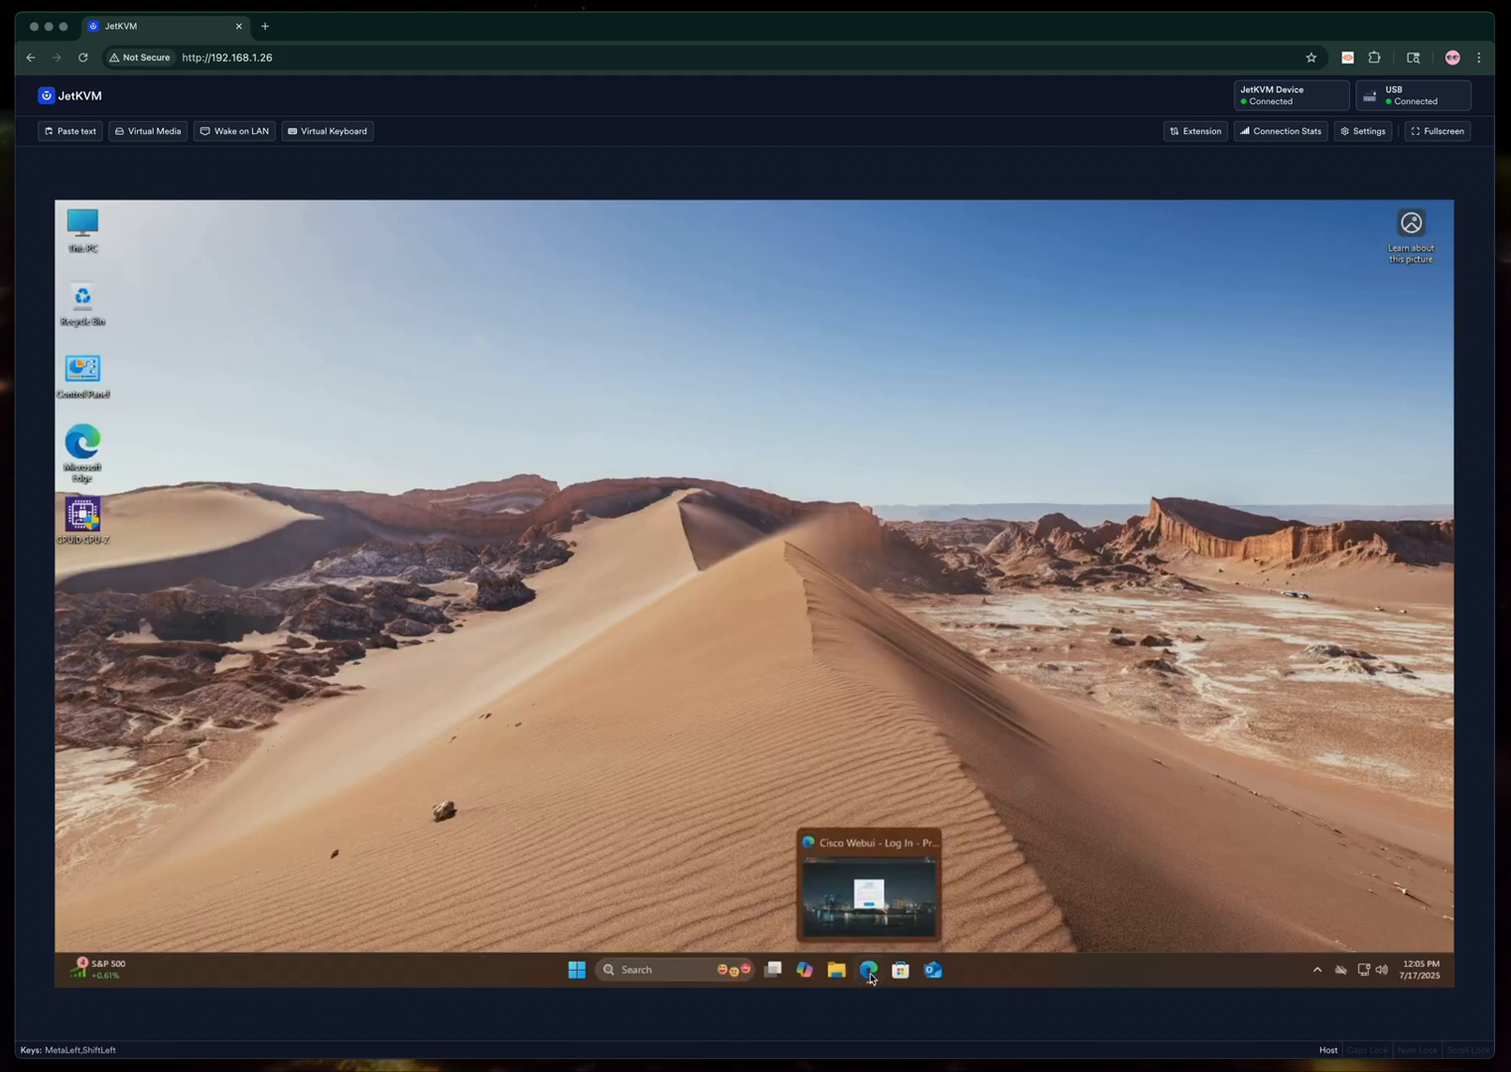
{"action": "left_click", "coordinate": [868, 970]}
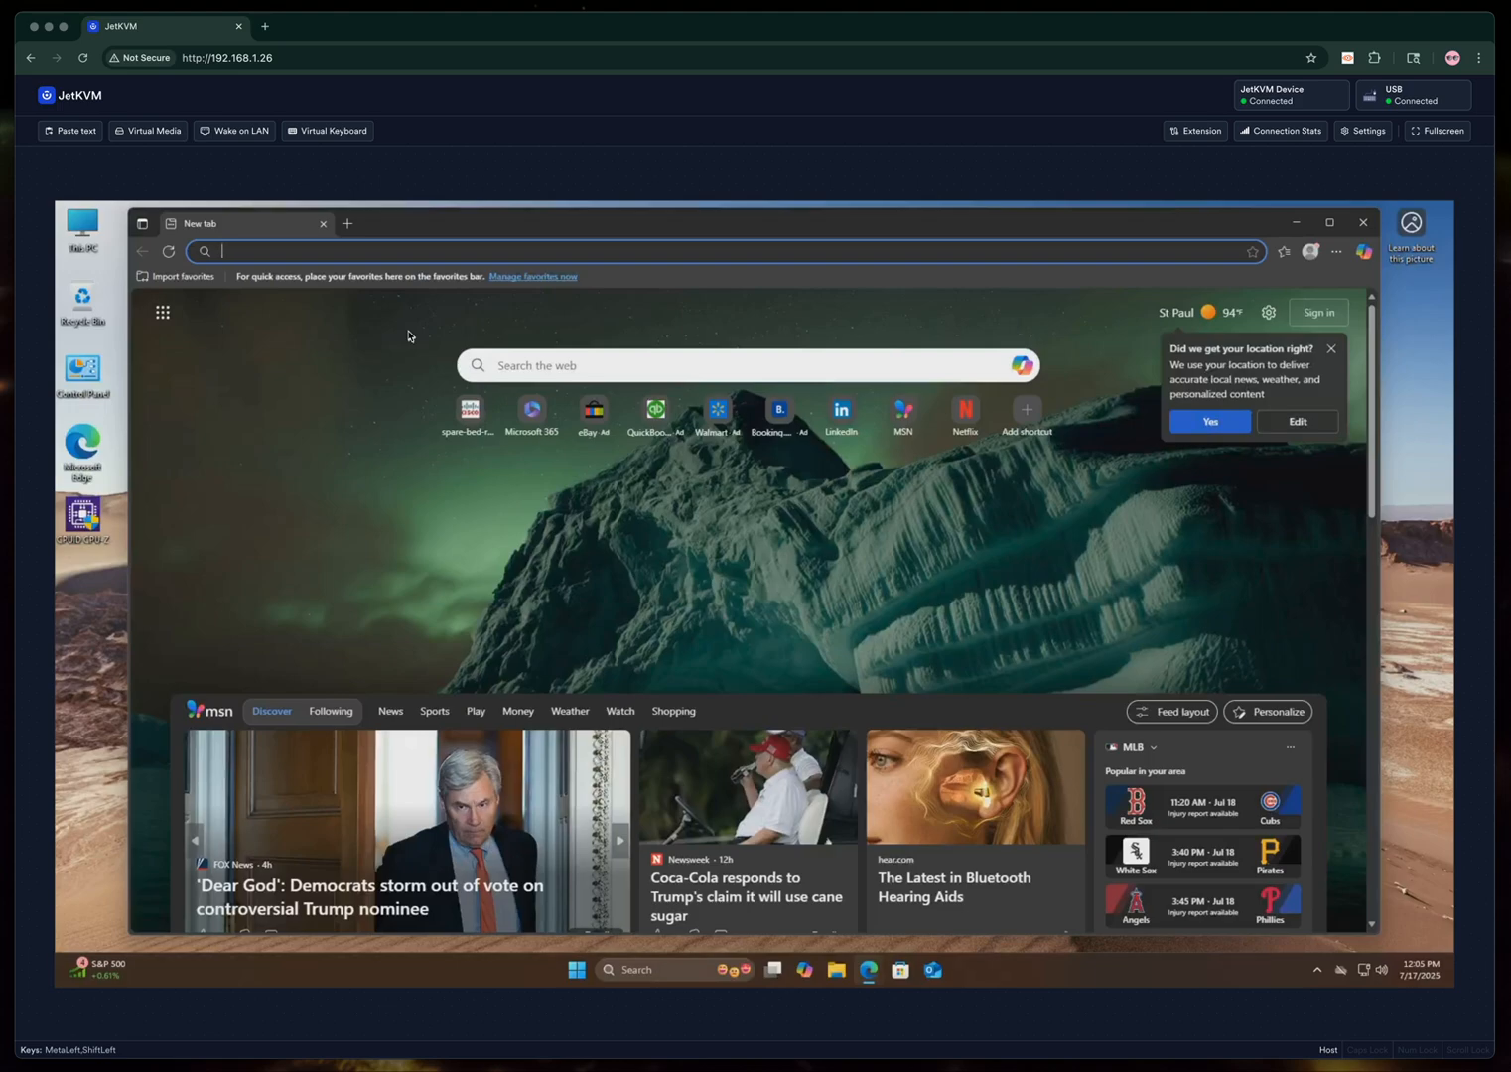
Browse to 198.18.0.1 and sign in to the switch WebUI as admin.
{"action": "type", "text": "198.18.0.1/webui/"}
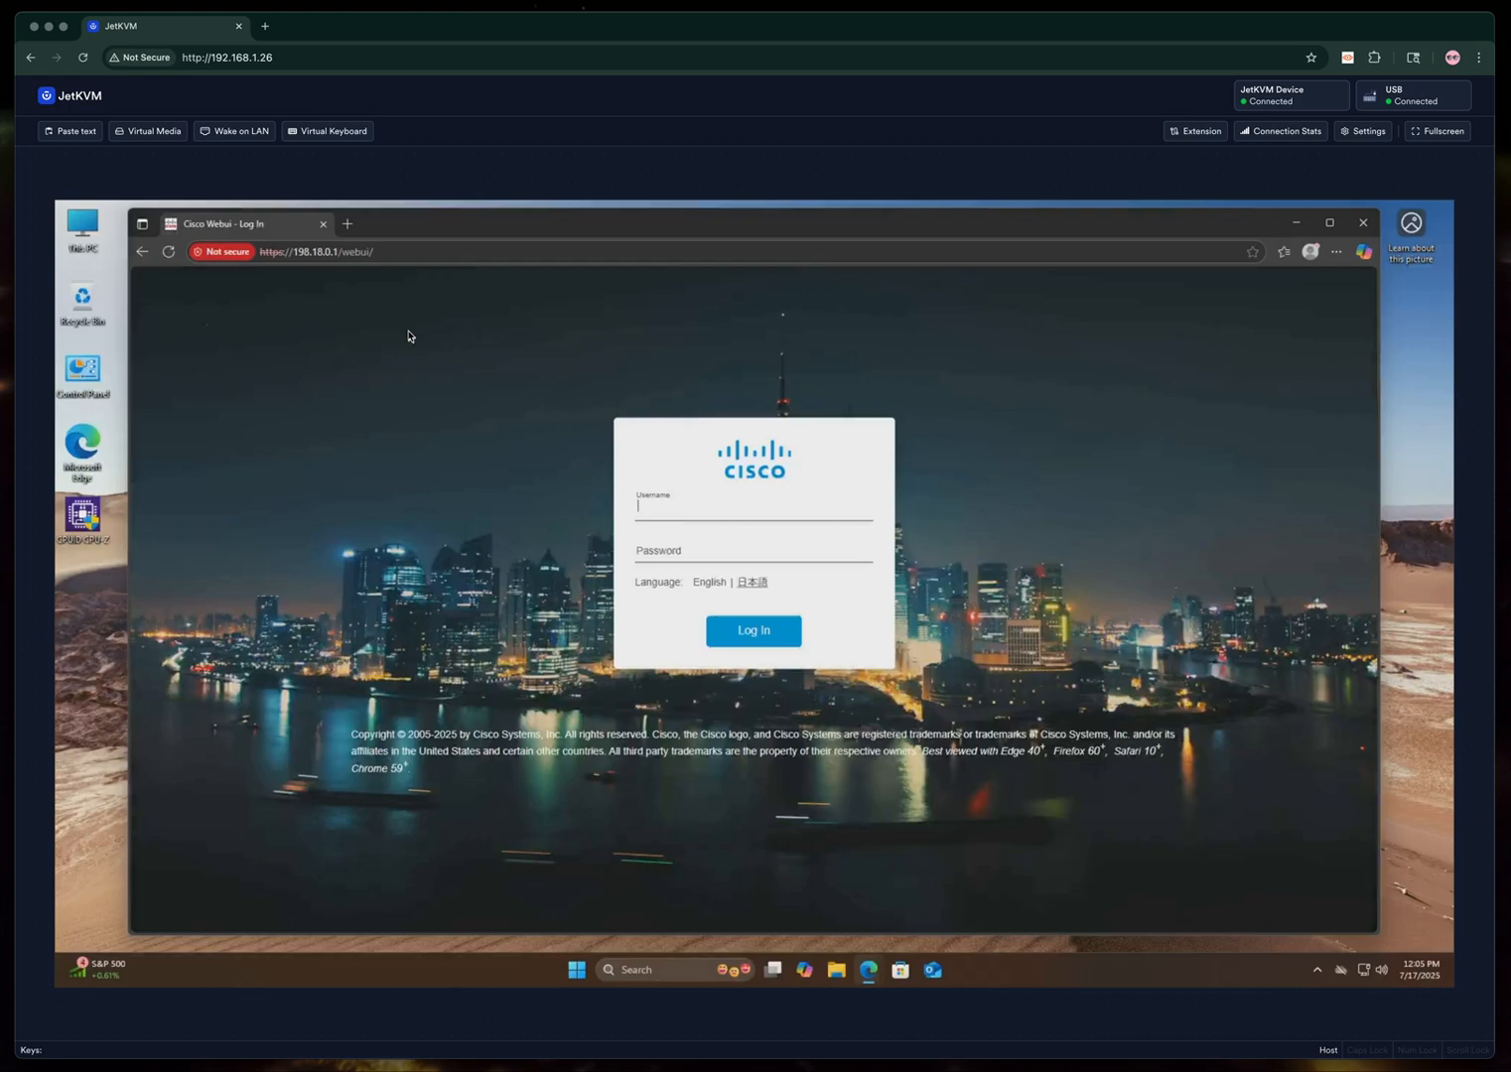
{"action": "mouse_move", "coordinate": [670, 473]}
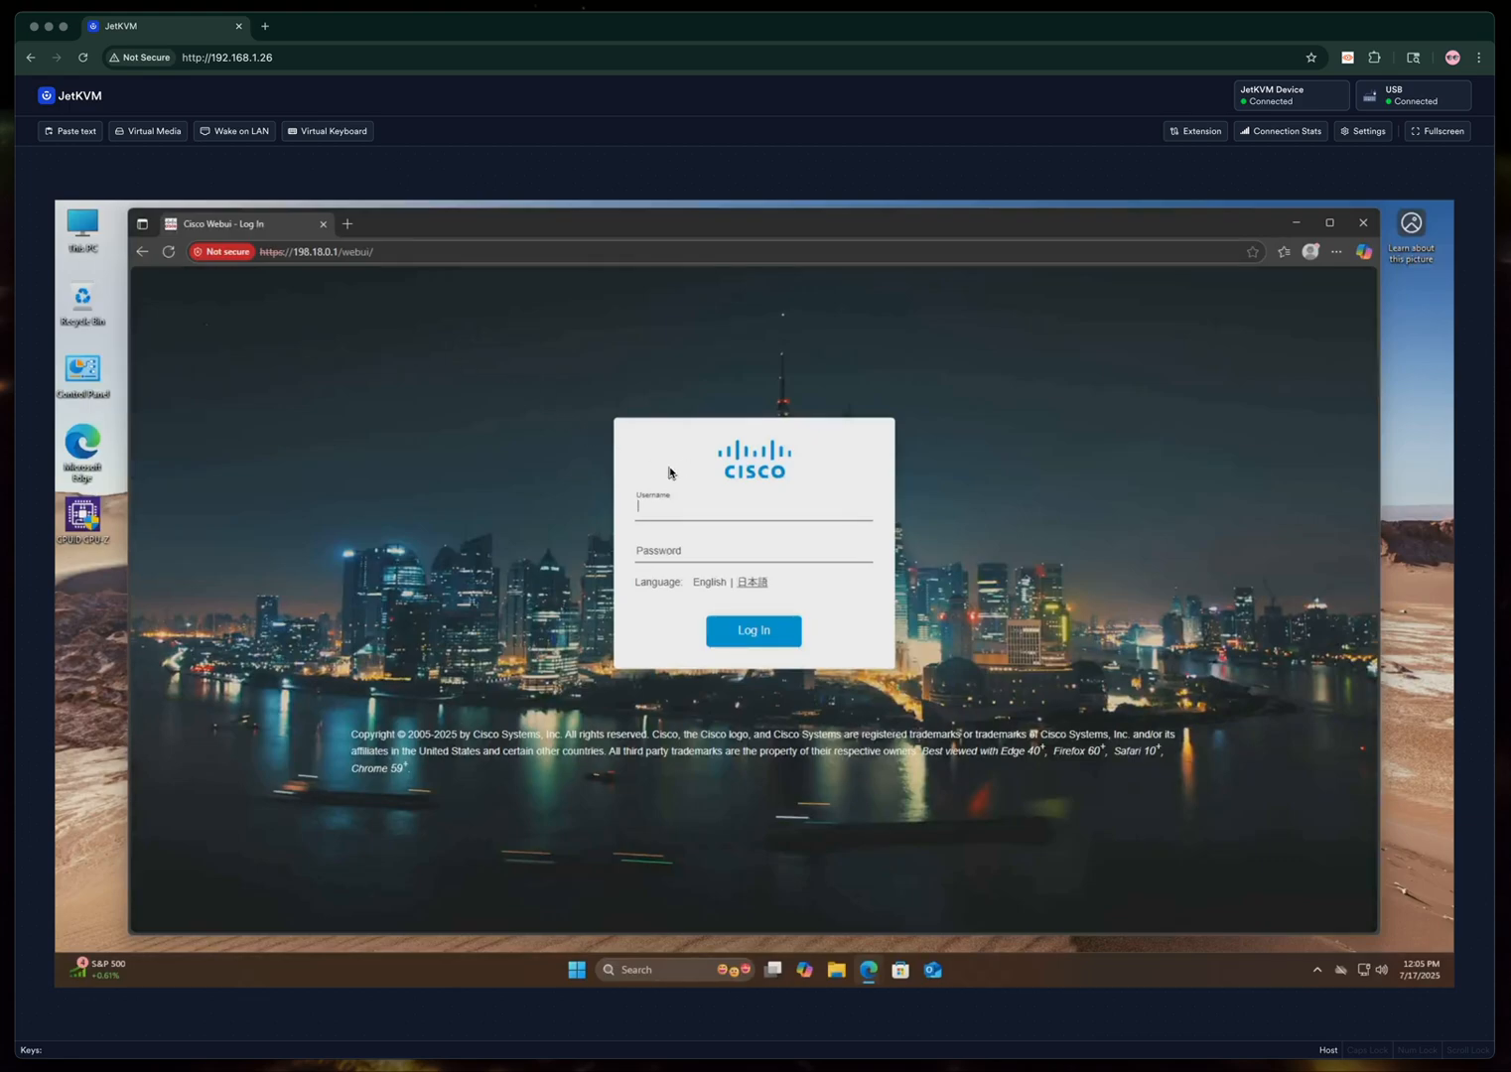
{"action": "left_click", "coordinate": [752, 630]}
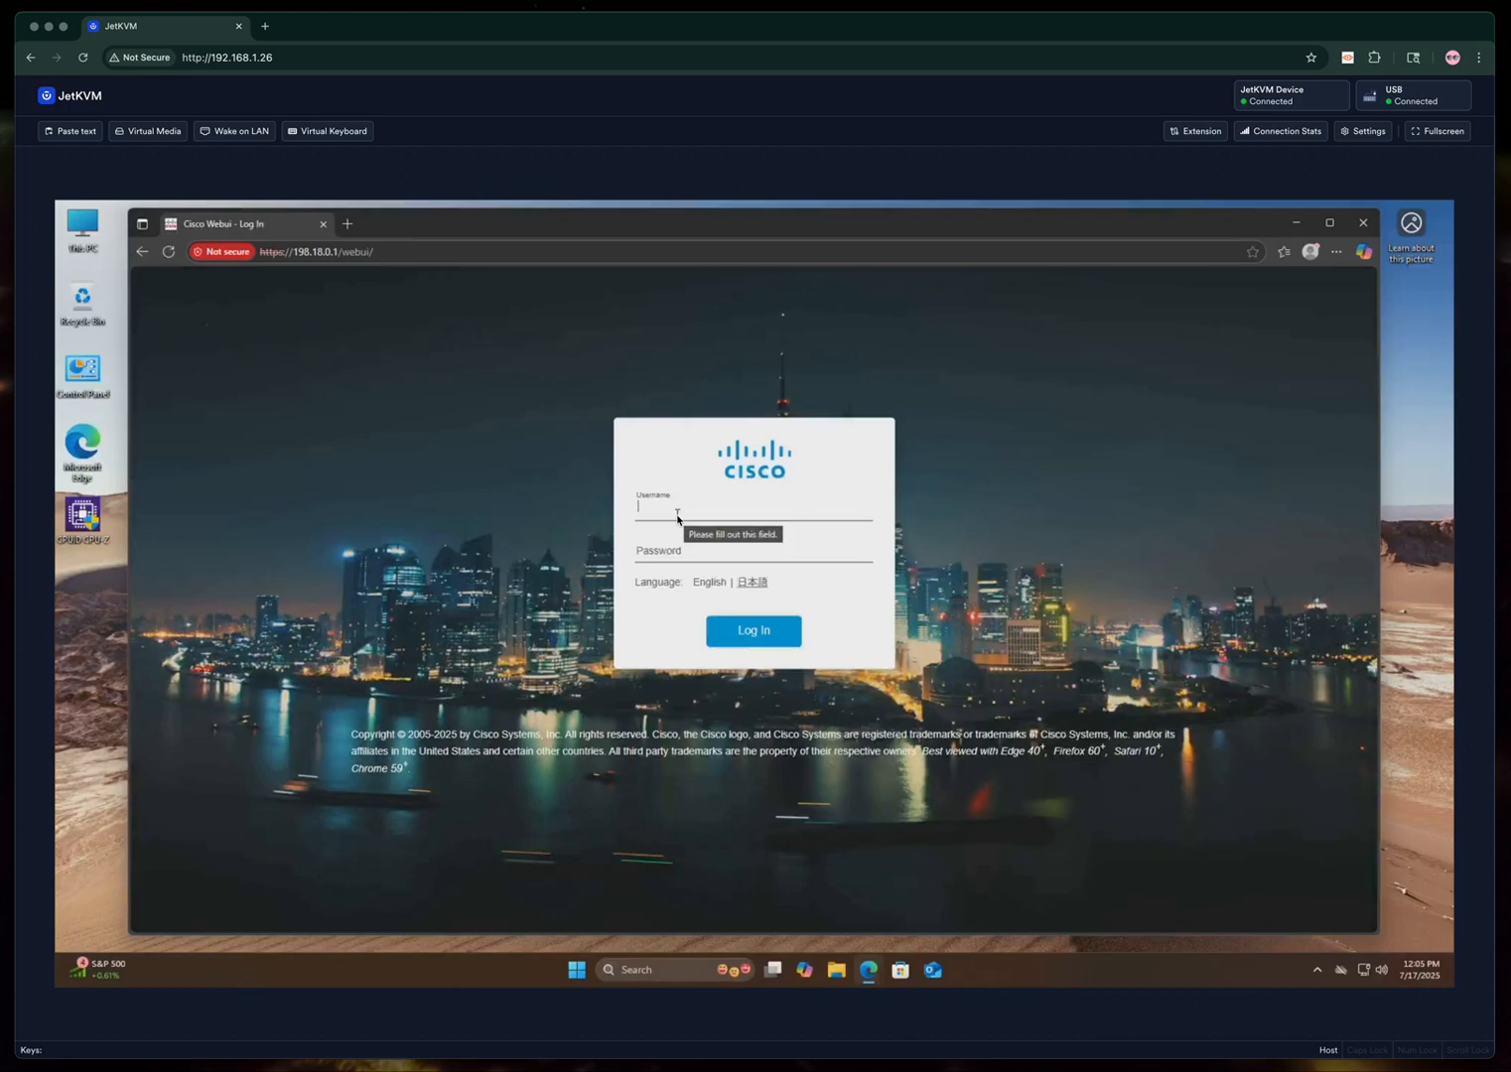
{"action": "type", "text": "admin"}
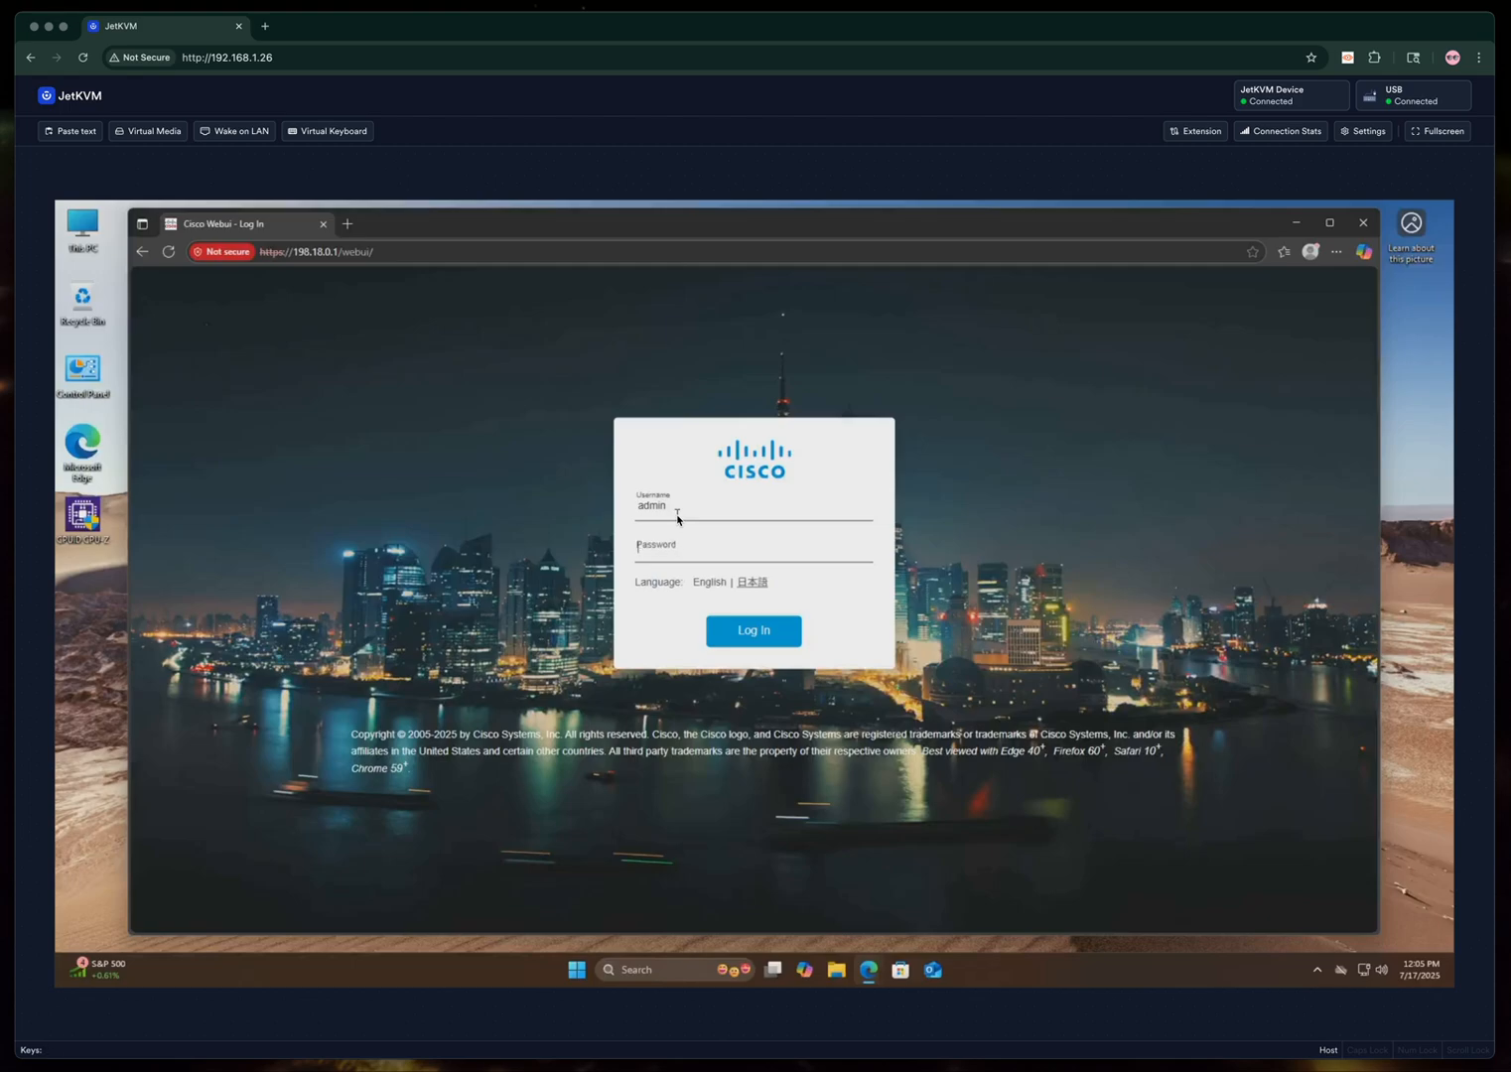
{"action": "left_click", "coordinate": [752, 631]}
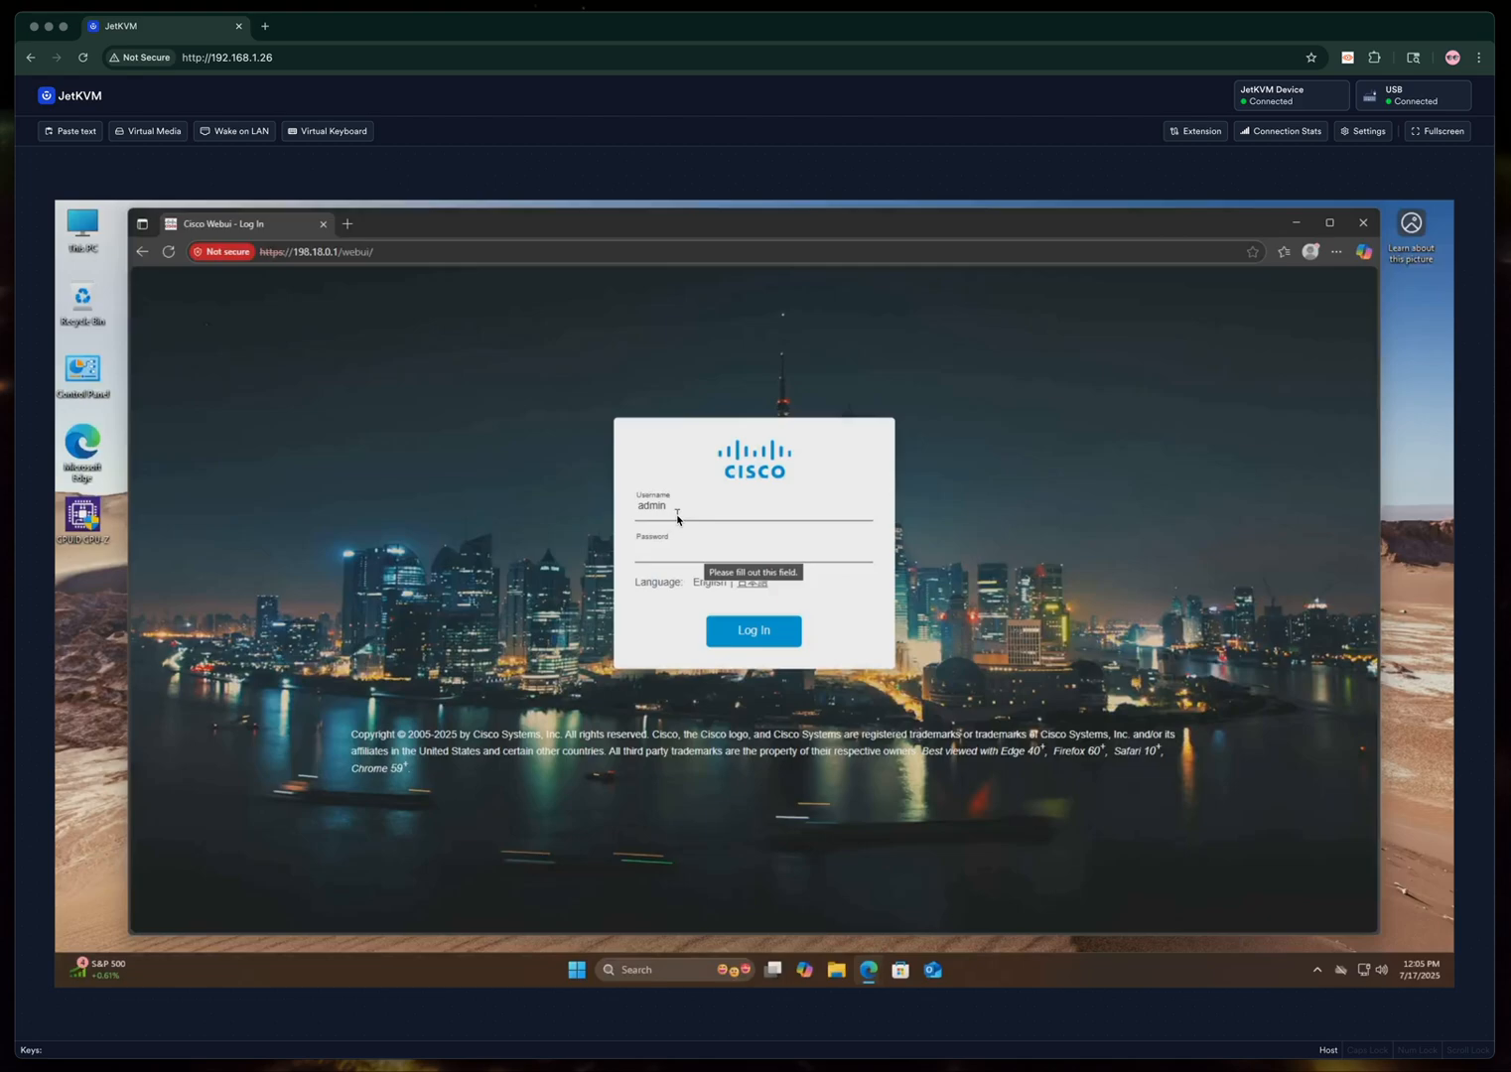
{"action": "left_click", "coordinate": [753, 548]}
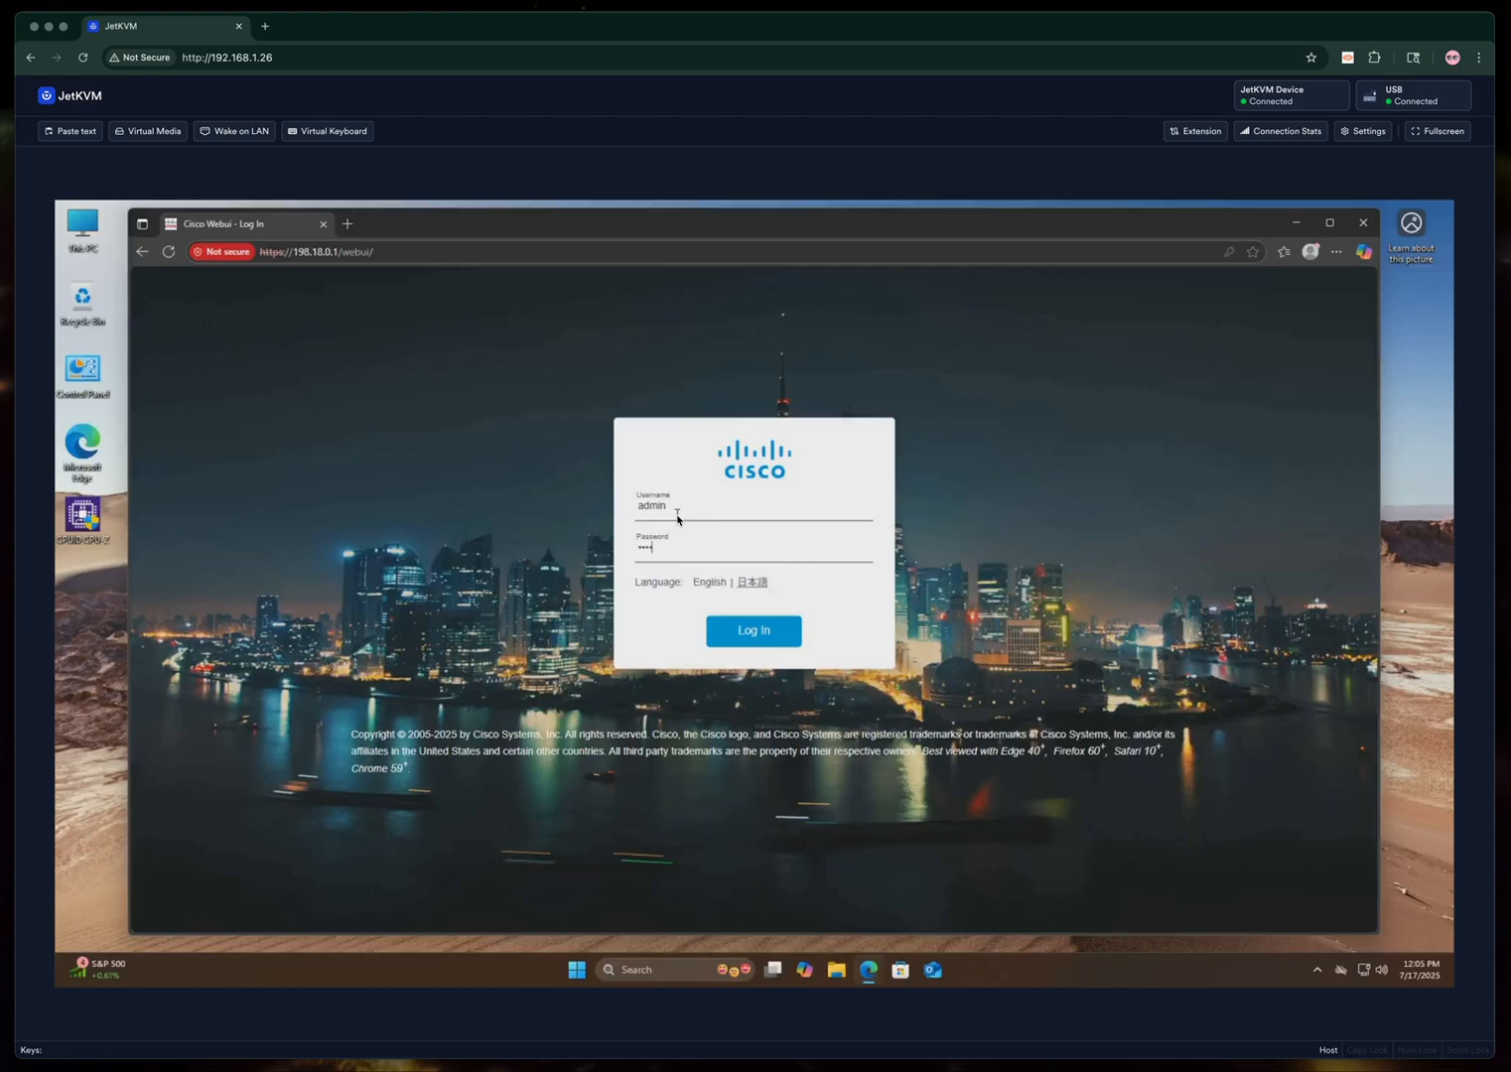
{"action": "left_click", "coordinate": [752, 631]}
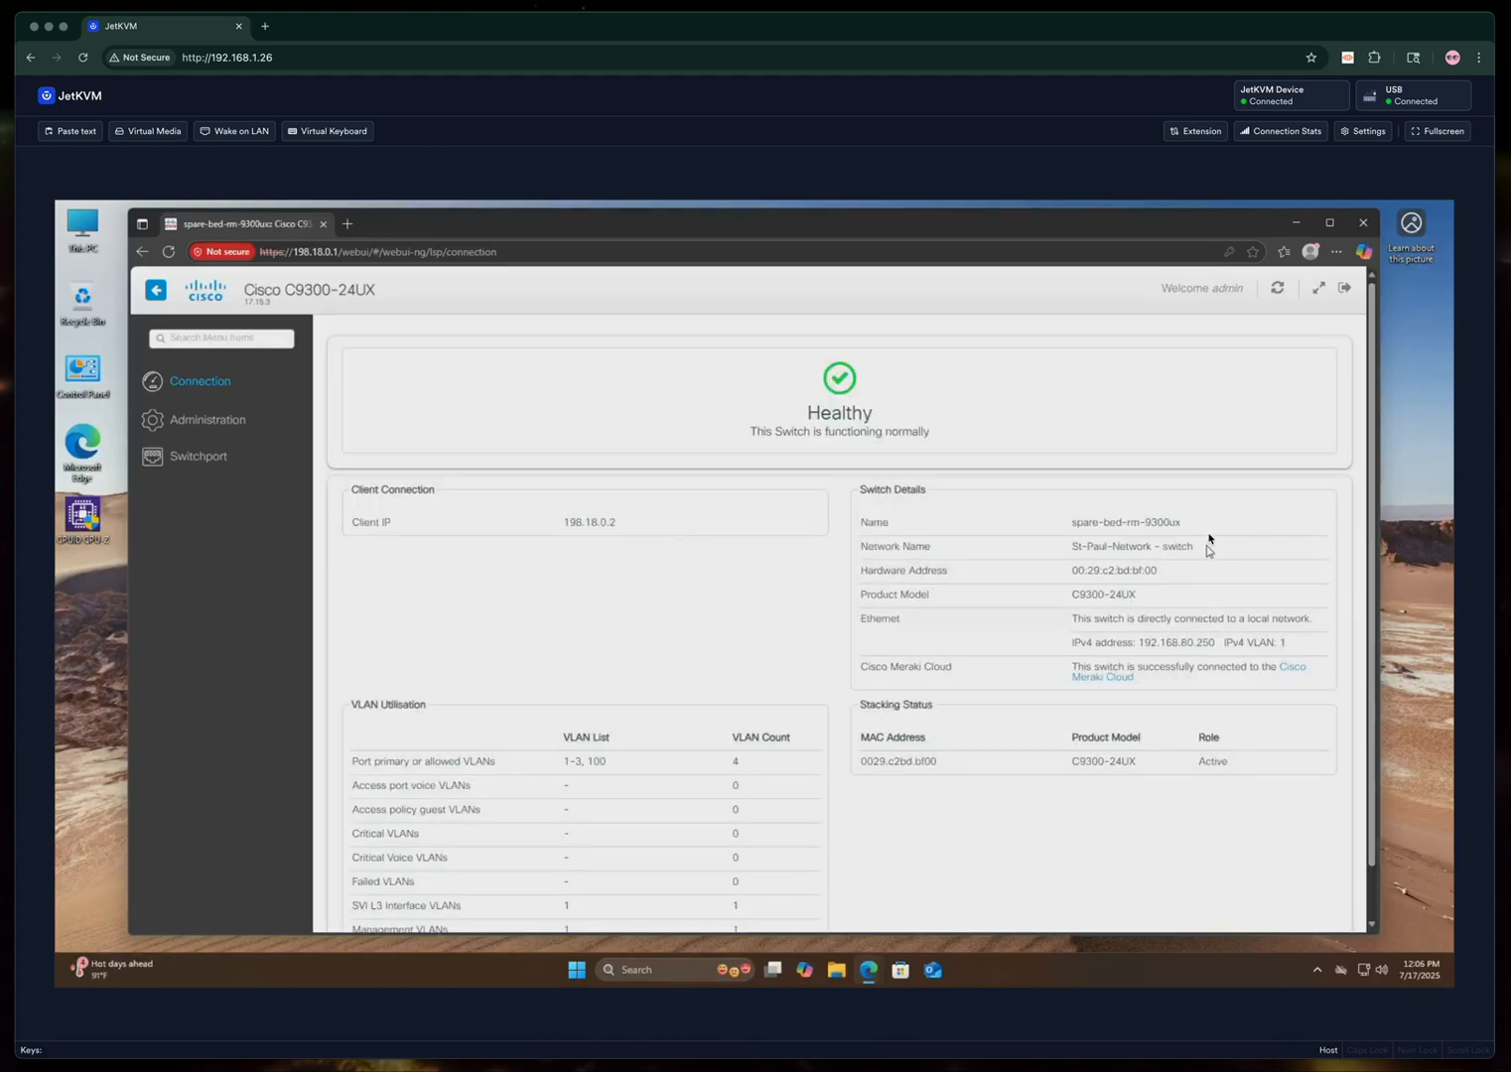
{"action": "mouse_move", "coordinate": [573, 625]}
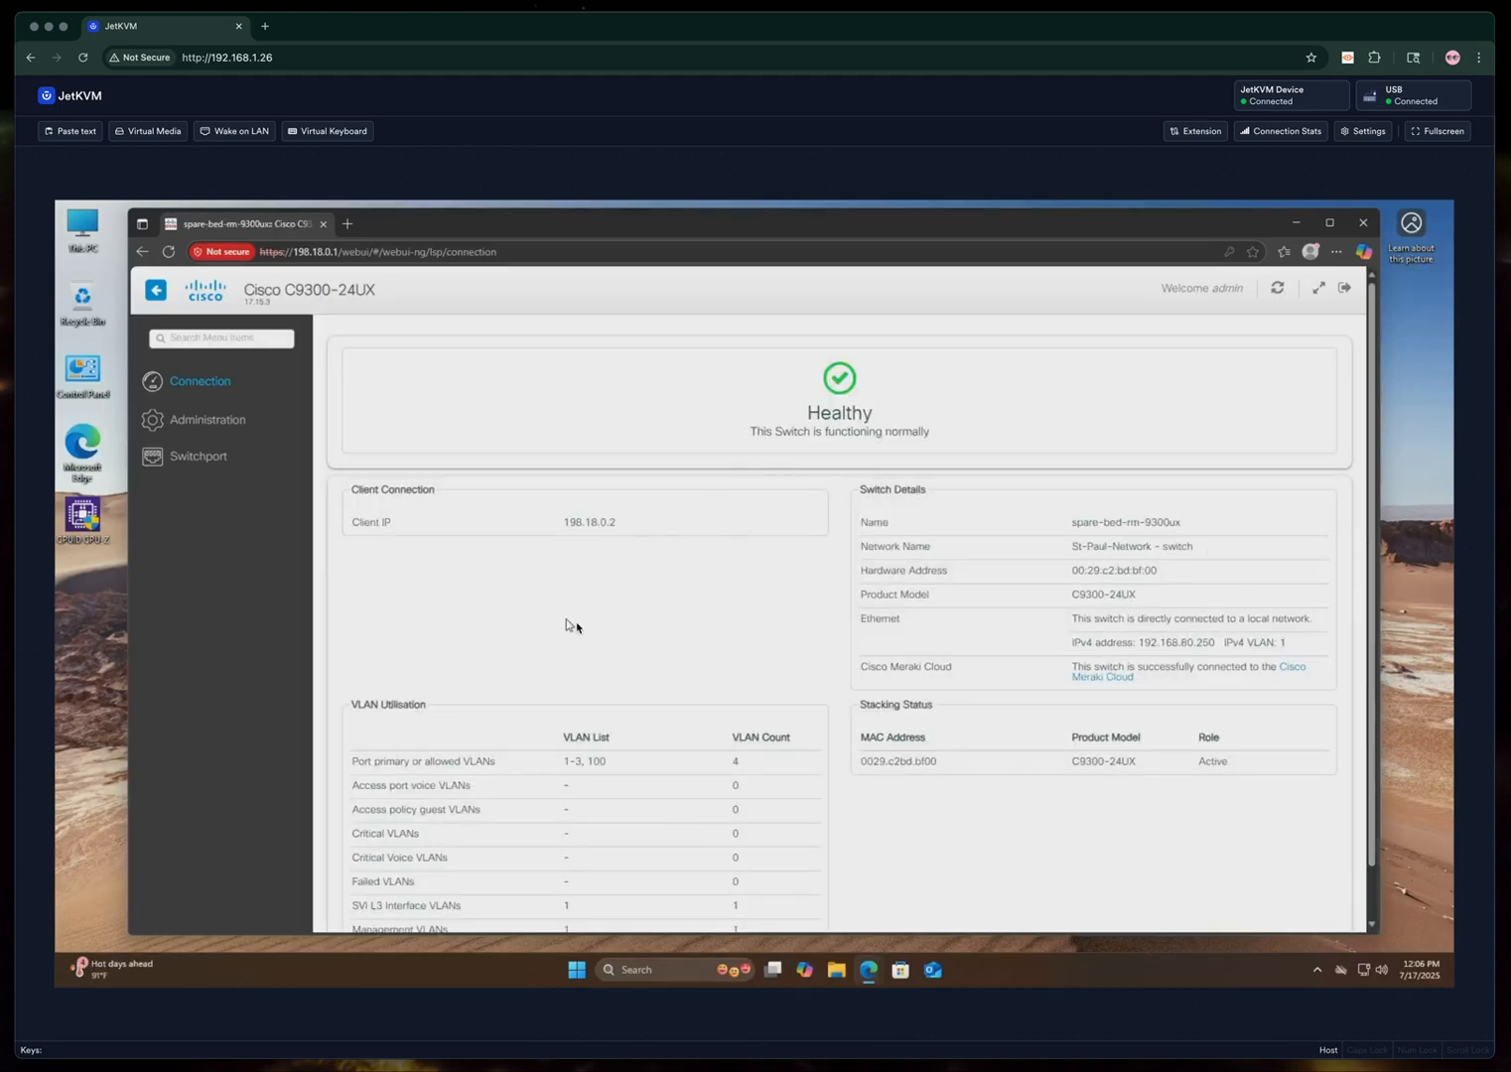
{"action": "mouse_move", "coordinate": [1263, 680]}
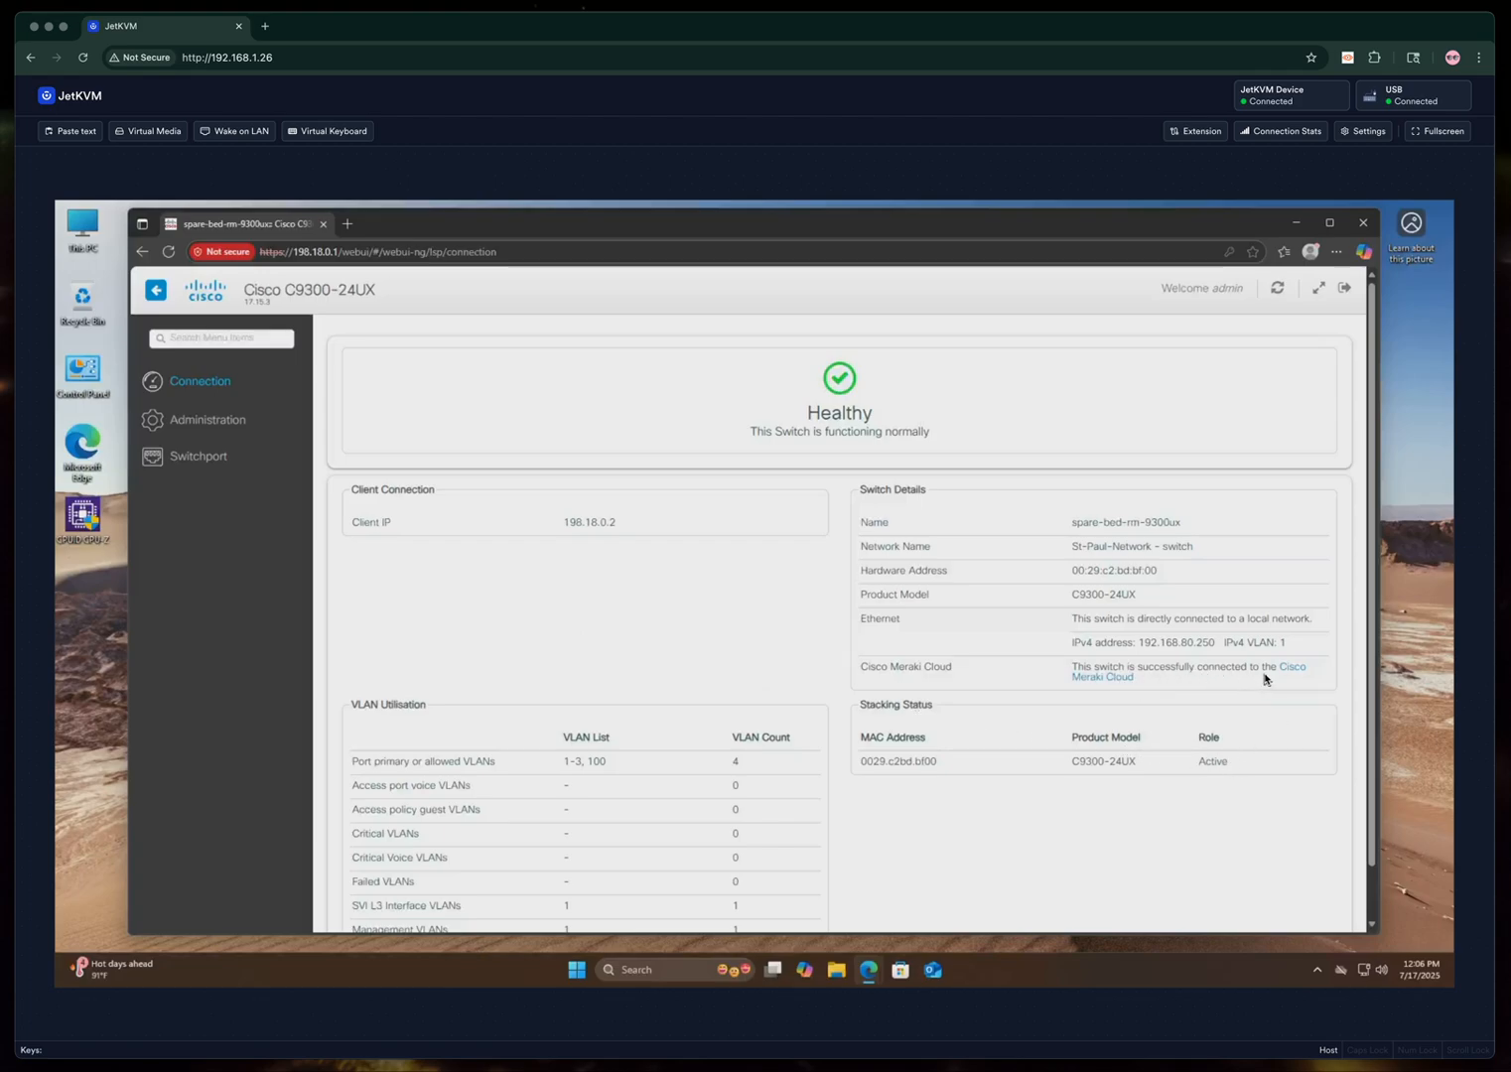
{"action": "mouse_move", "coordinate": [1165, 693]}
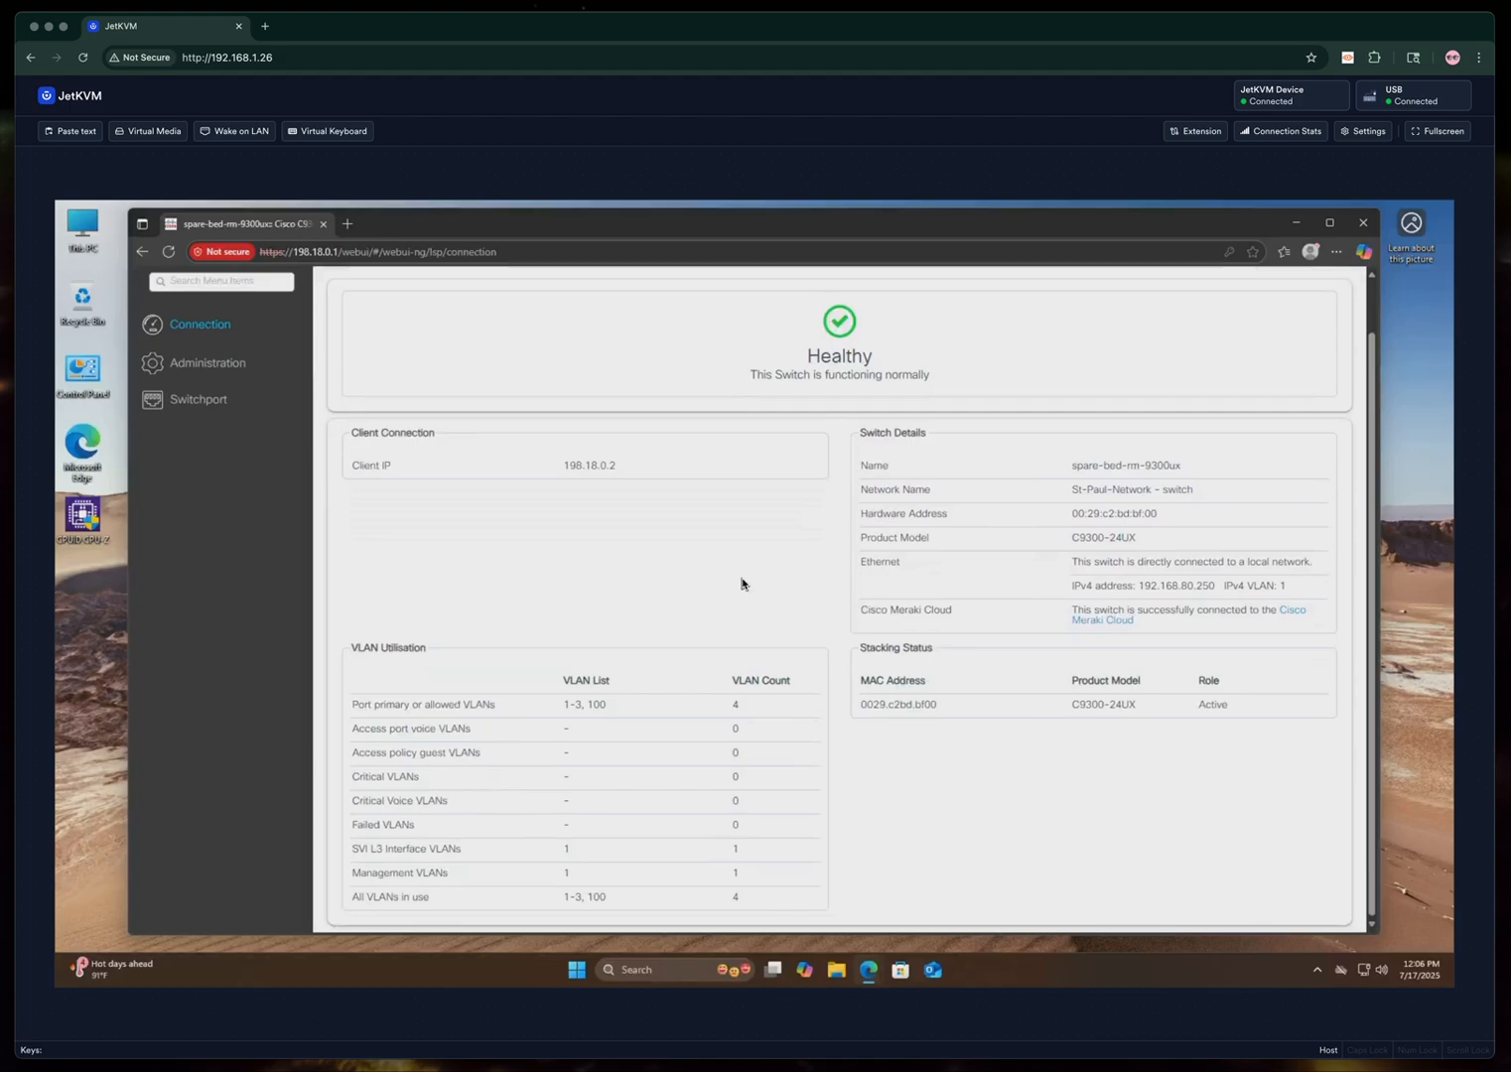
{"action": "mouse_move", "coordinate": [645, 638]}
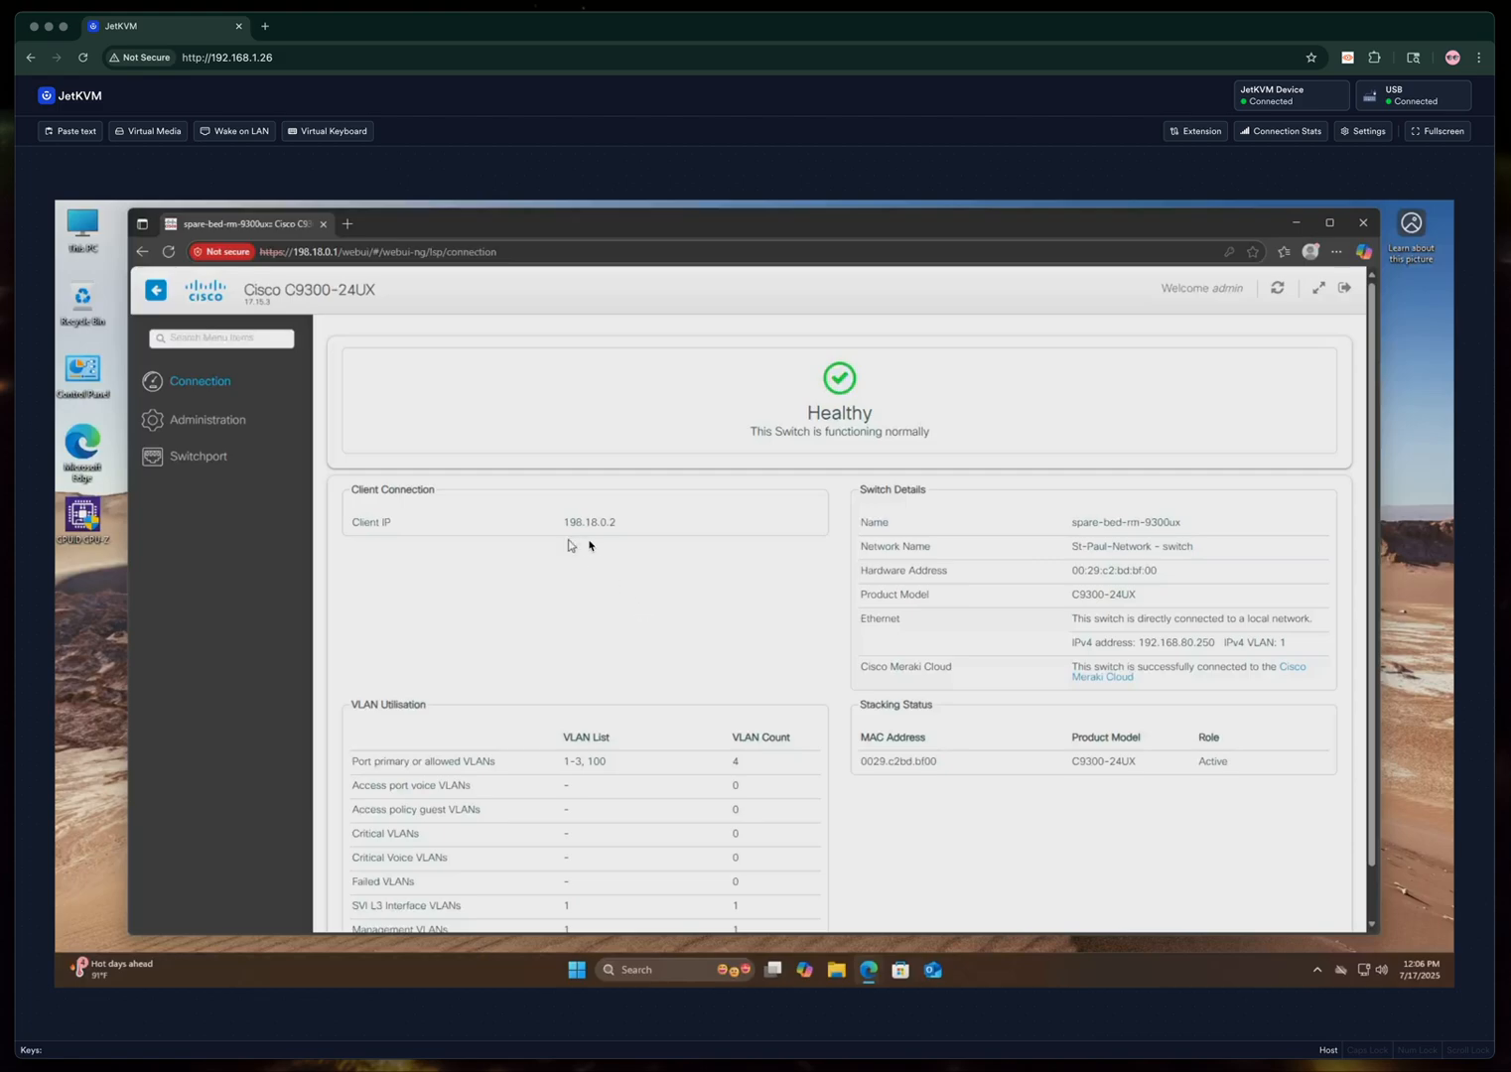
Show the Administration page with static IPv4 192.168.80.250 and gateway 192.168.80.254.
{"action": "left_click", "coordinate": [206, 419]}
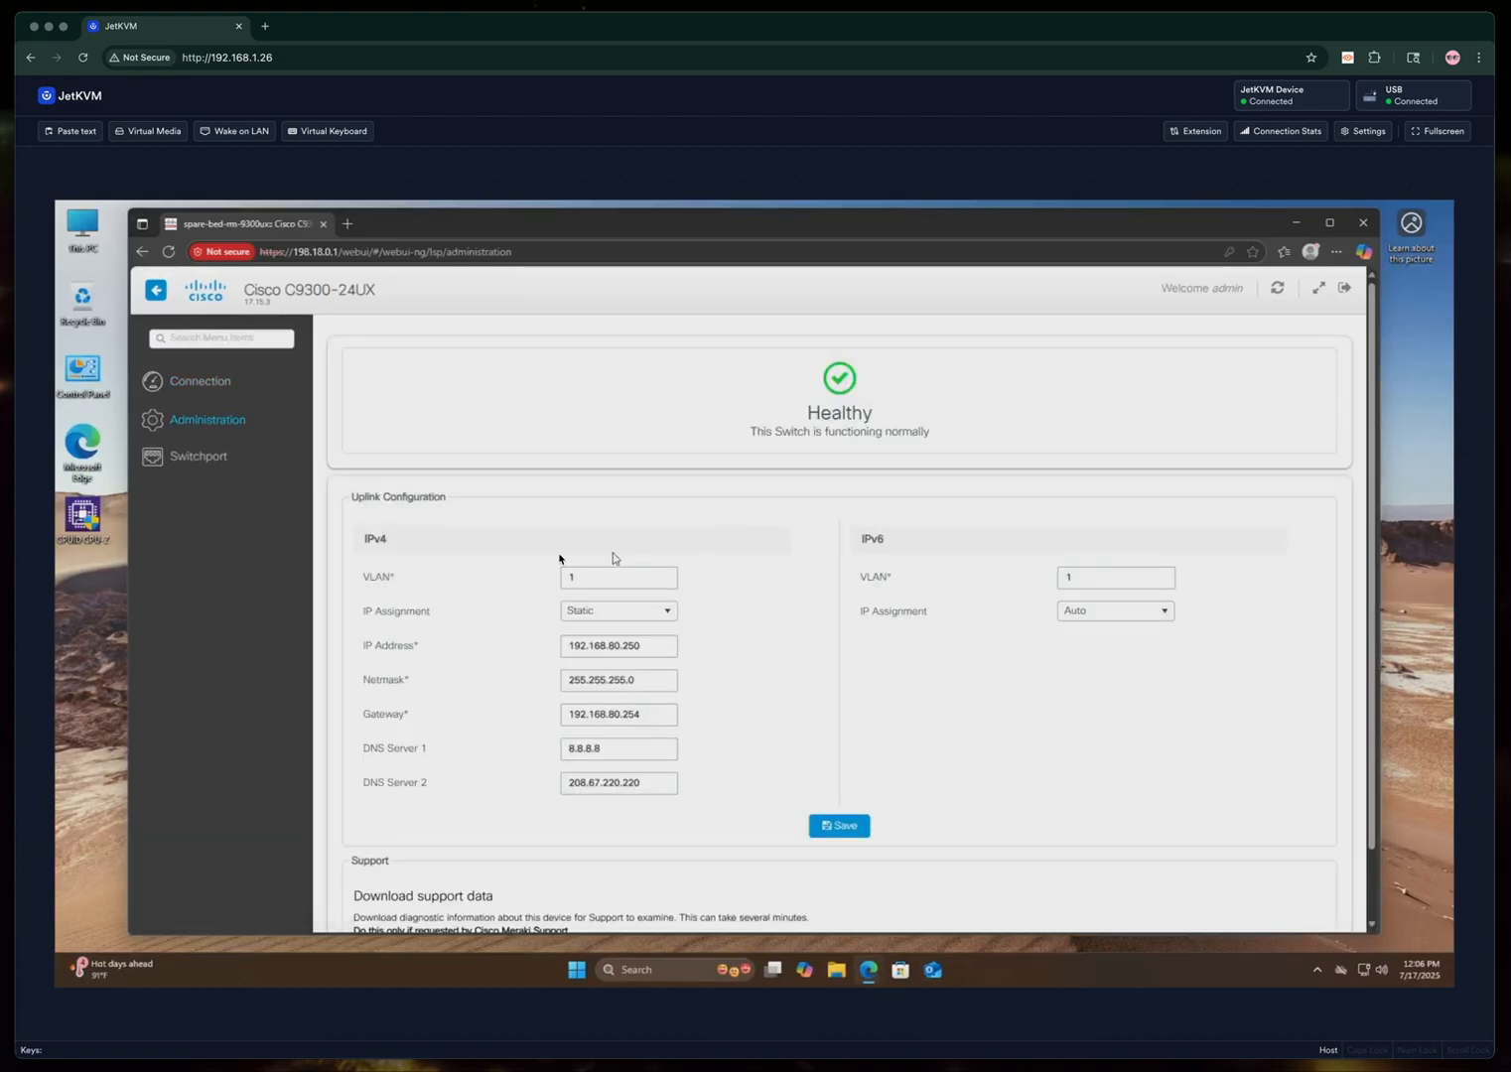
{"action": "mouse_move", "coordinate": [692, 602]}
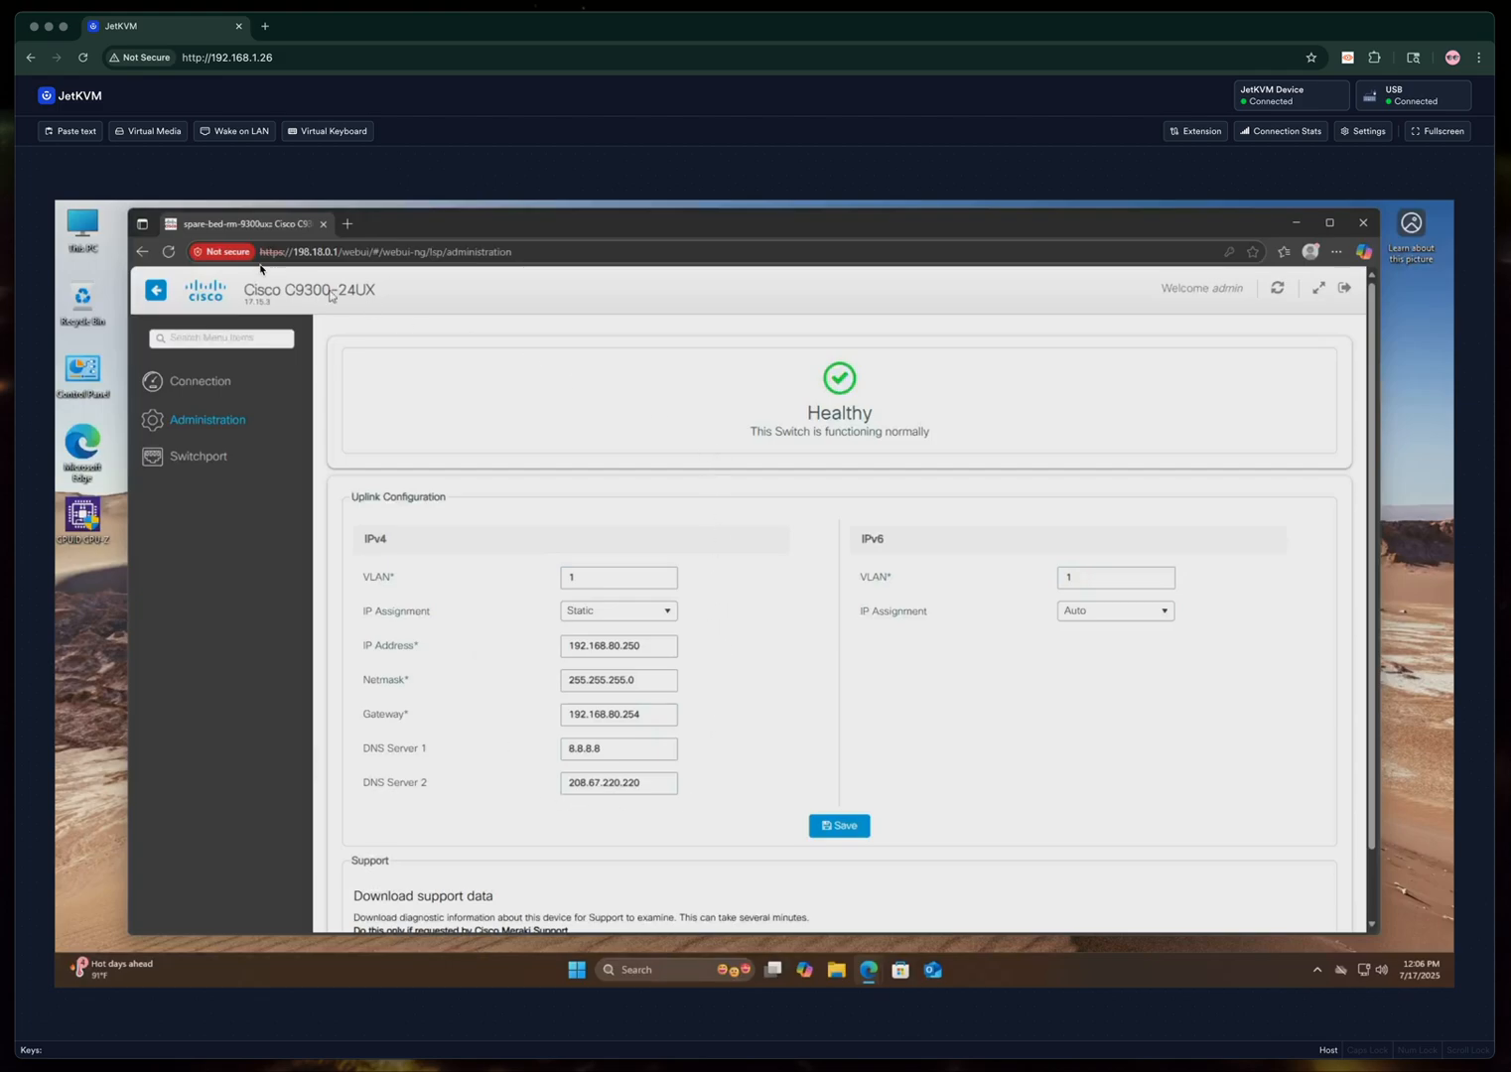
{"action": "mouse_move", "coordinate": [531, 619]}
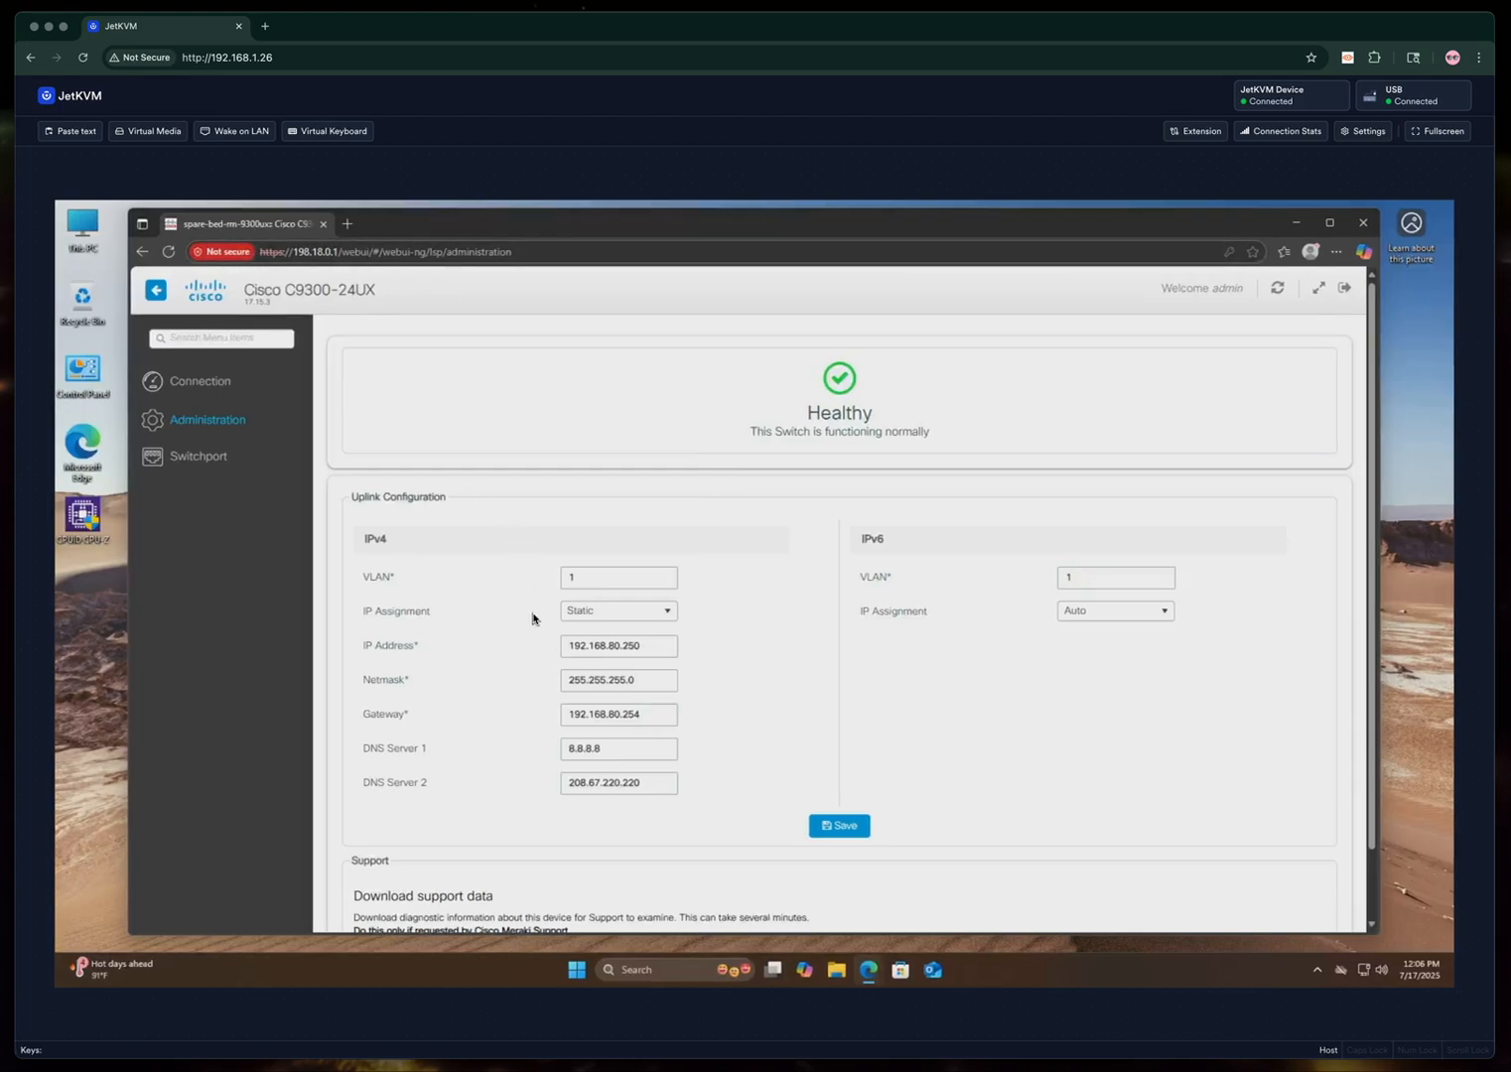
{"action": "mouse_move", "coordinate": [266, 472]}
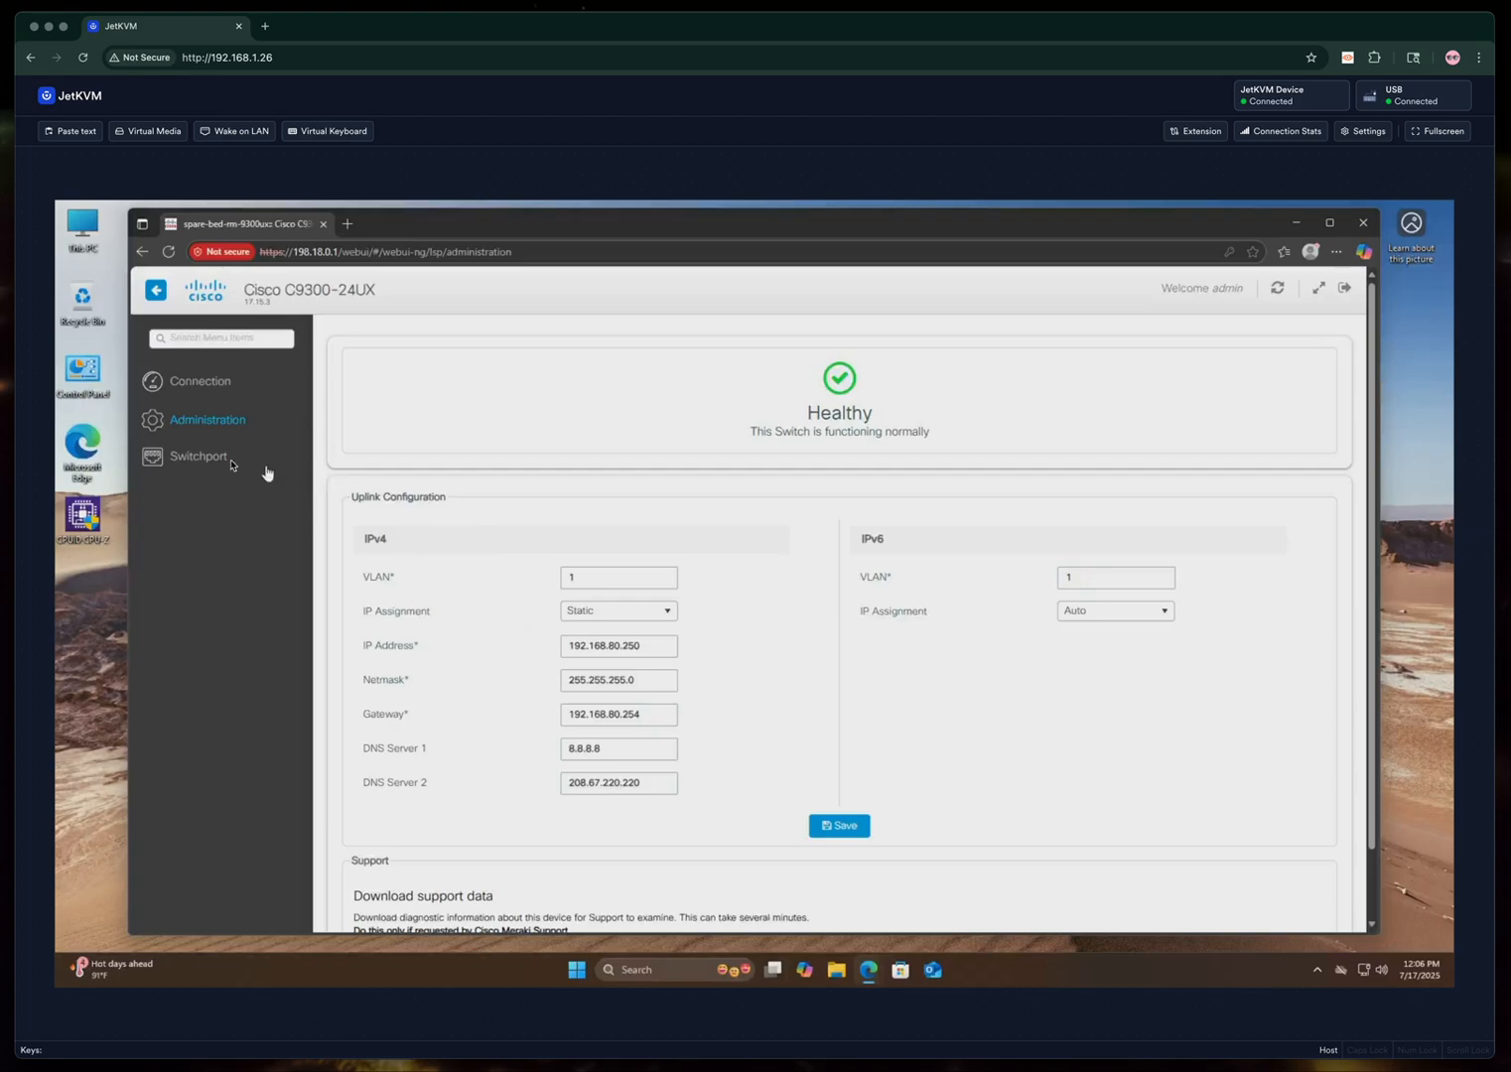
Open Switchport and scroll through the TenGigabit port table's status, VLAN and traffic columns.
{"action": "left_click", "coordinate": [197, 456]}
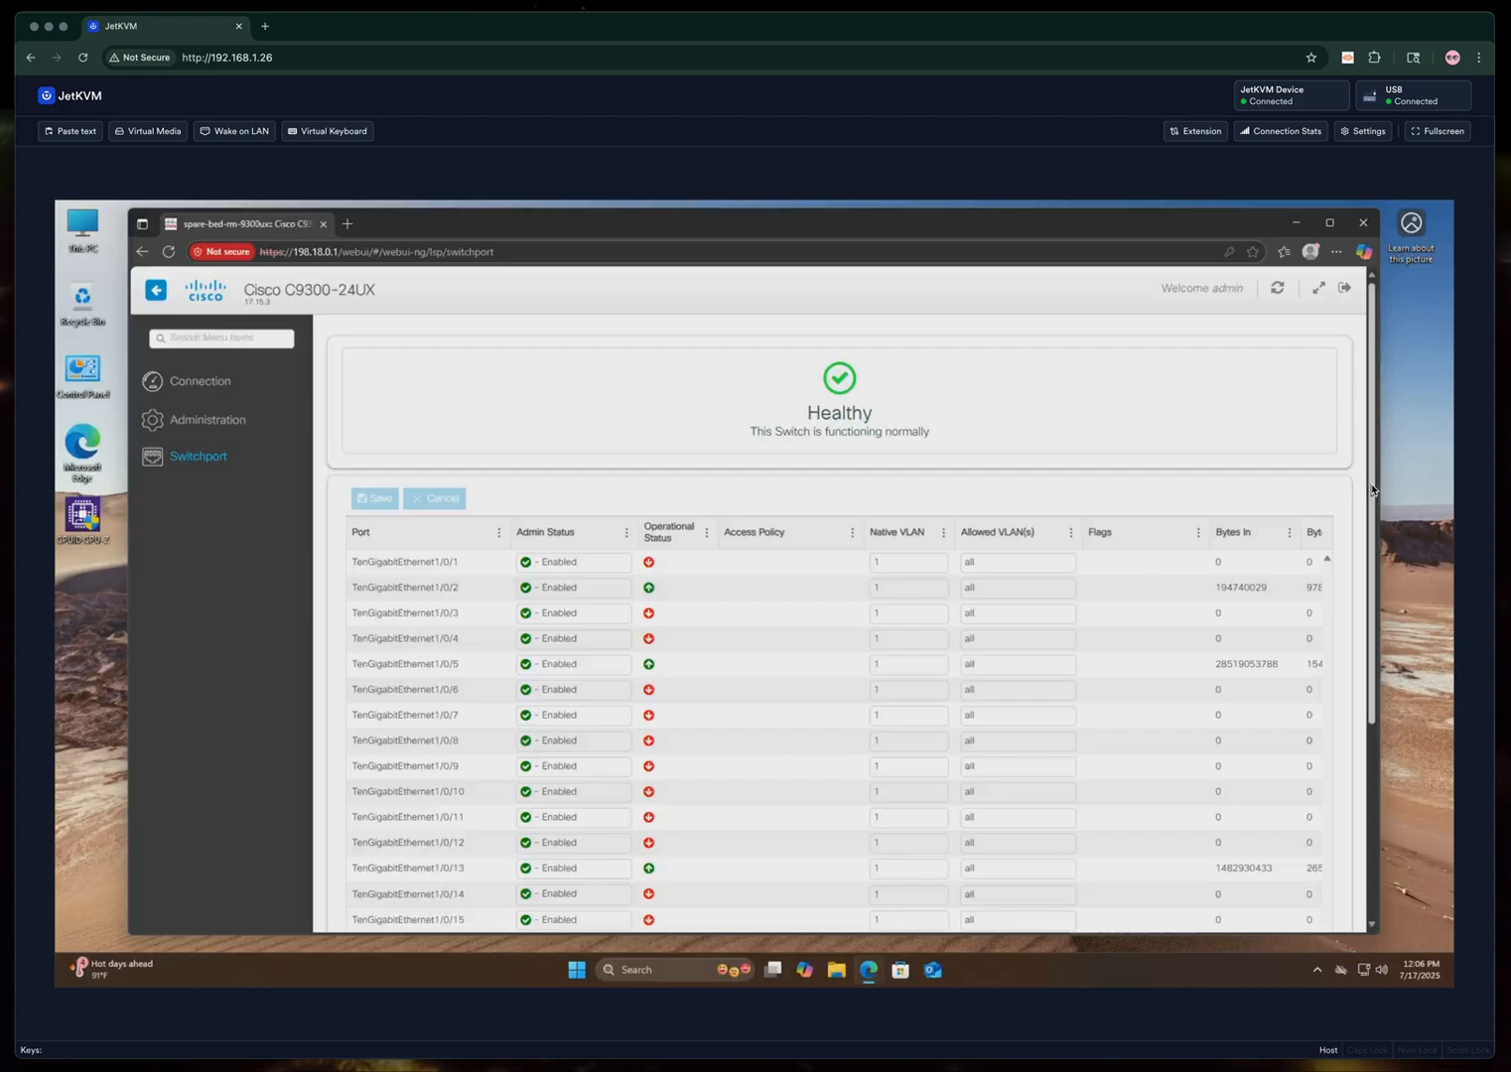
{"action": "scroll", "scroll_direction": "down", "scroll_amount": 3}
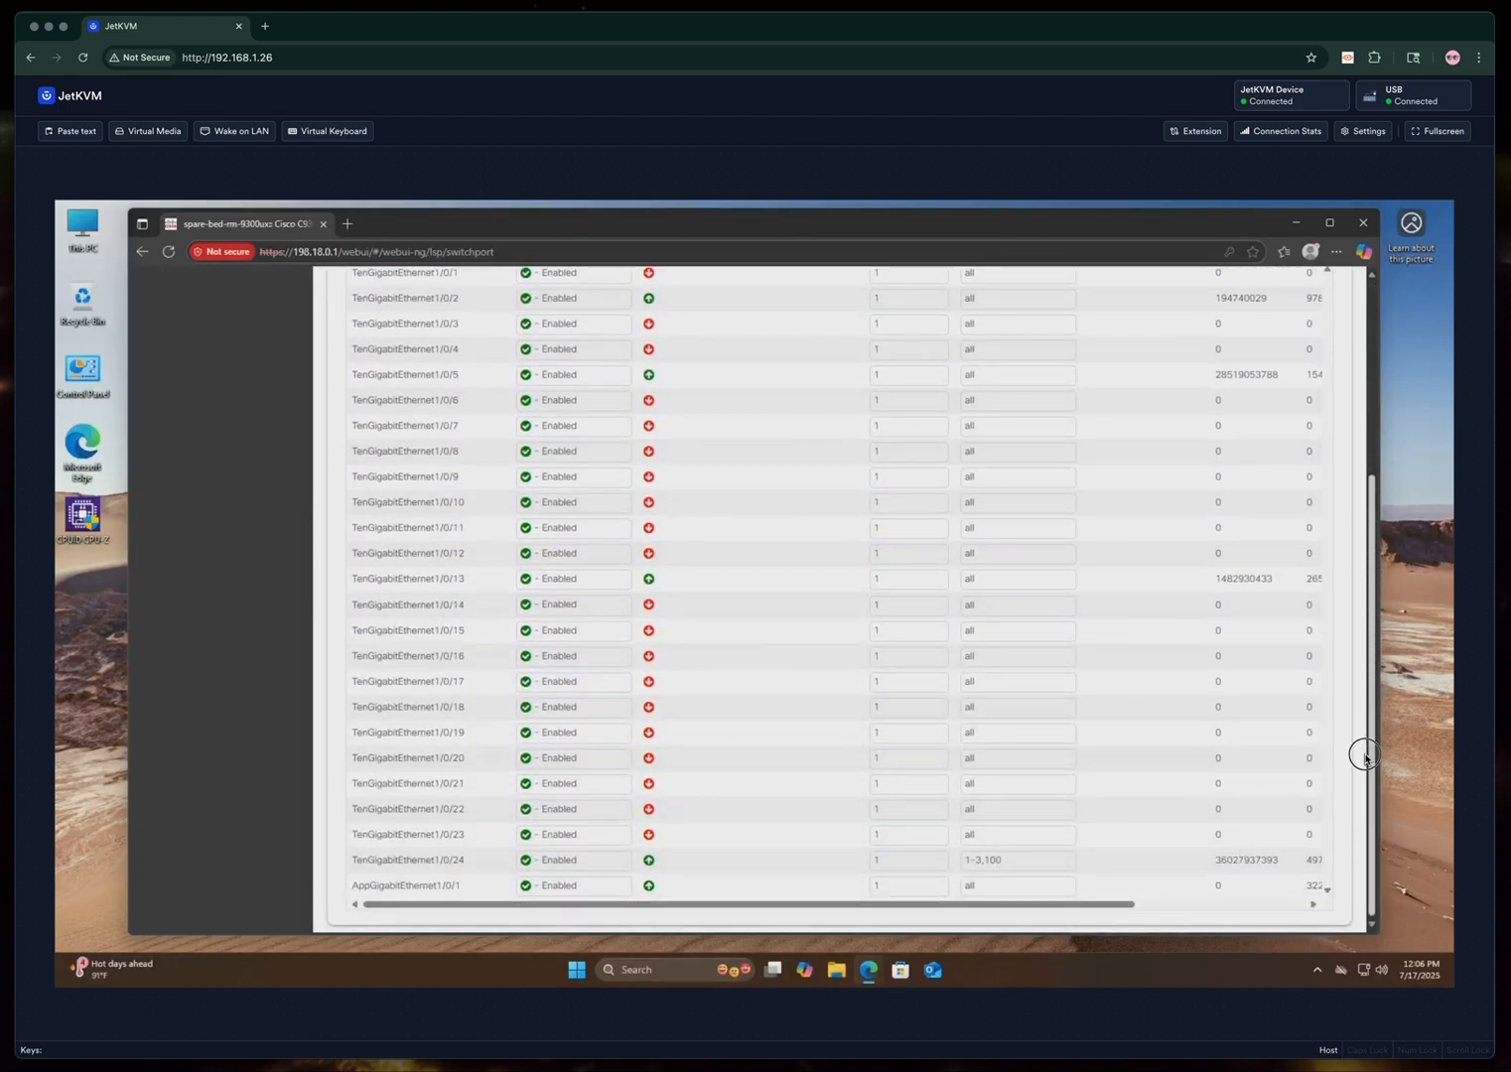
{"action": "scroll", "scroll_direction": "up", "scroll_amount": 3}
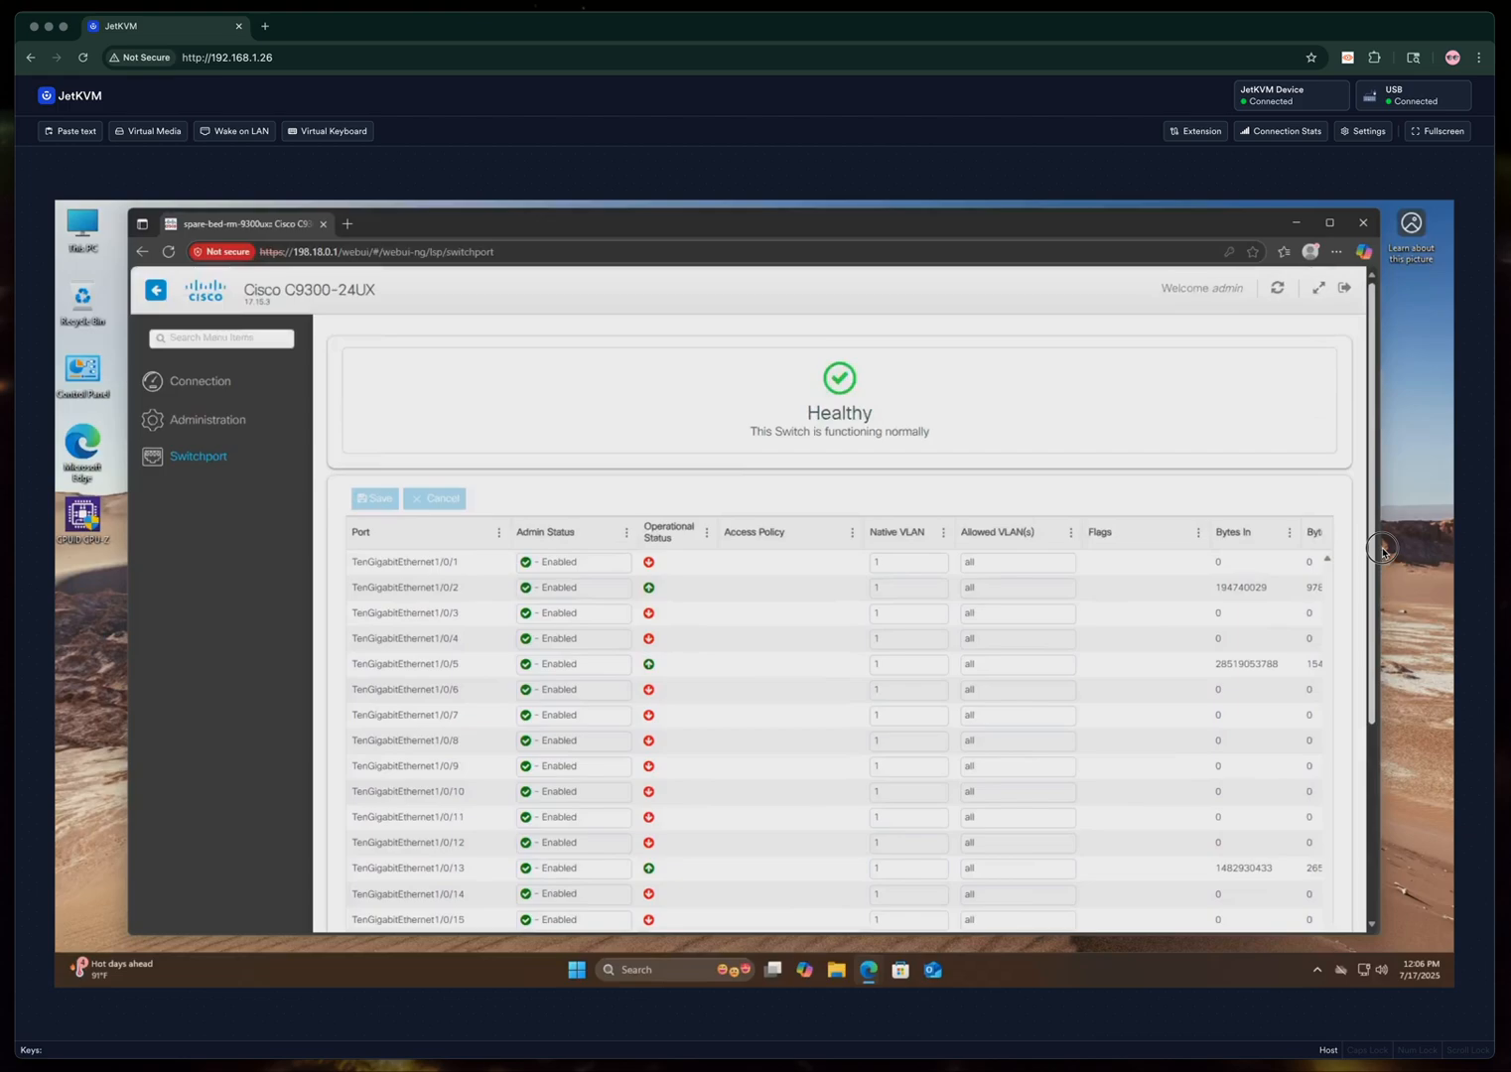
{"action": "scroll", "scroll_direction": "down", "scroll_amount": 3}
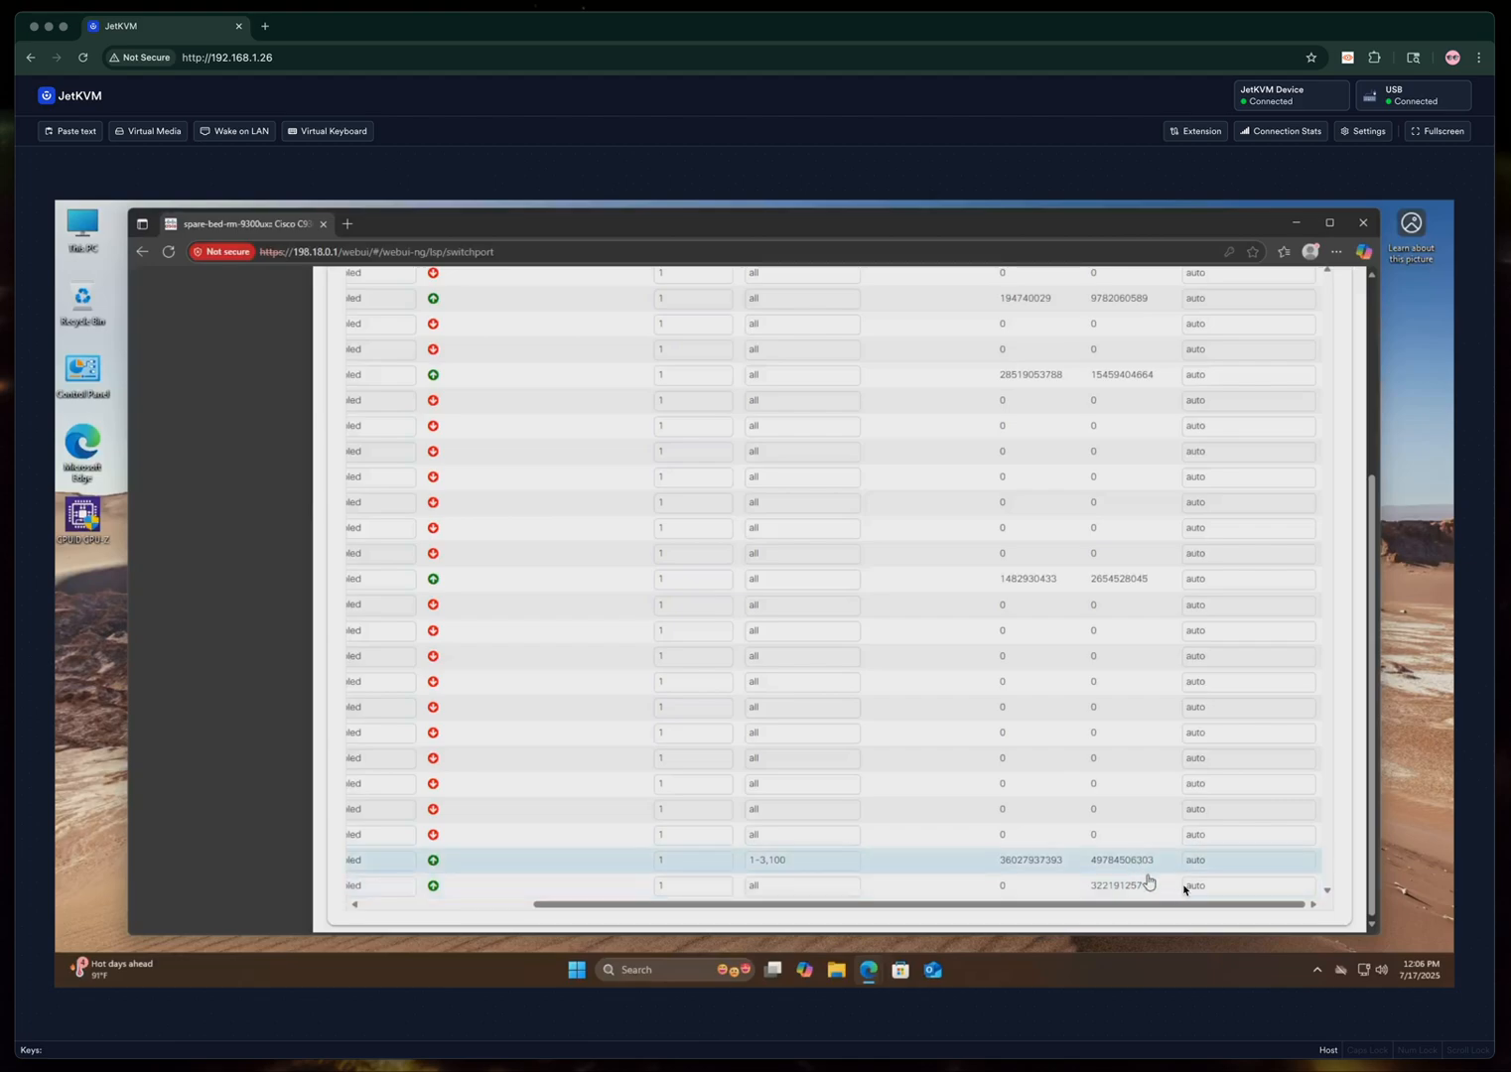
{"action": "scroll", "scroll_direction": "up", "scroll_amount": 3}
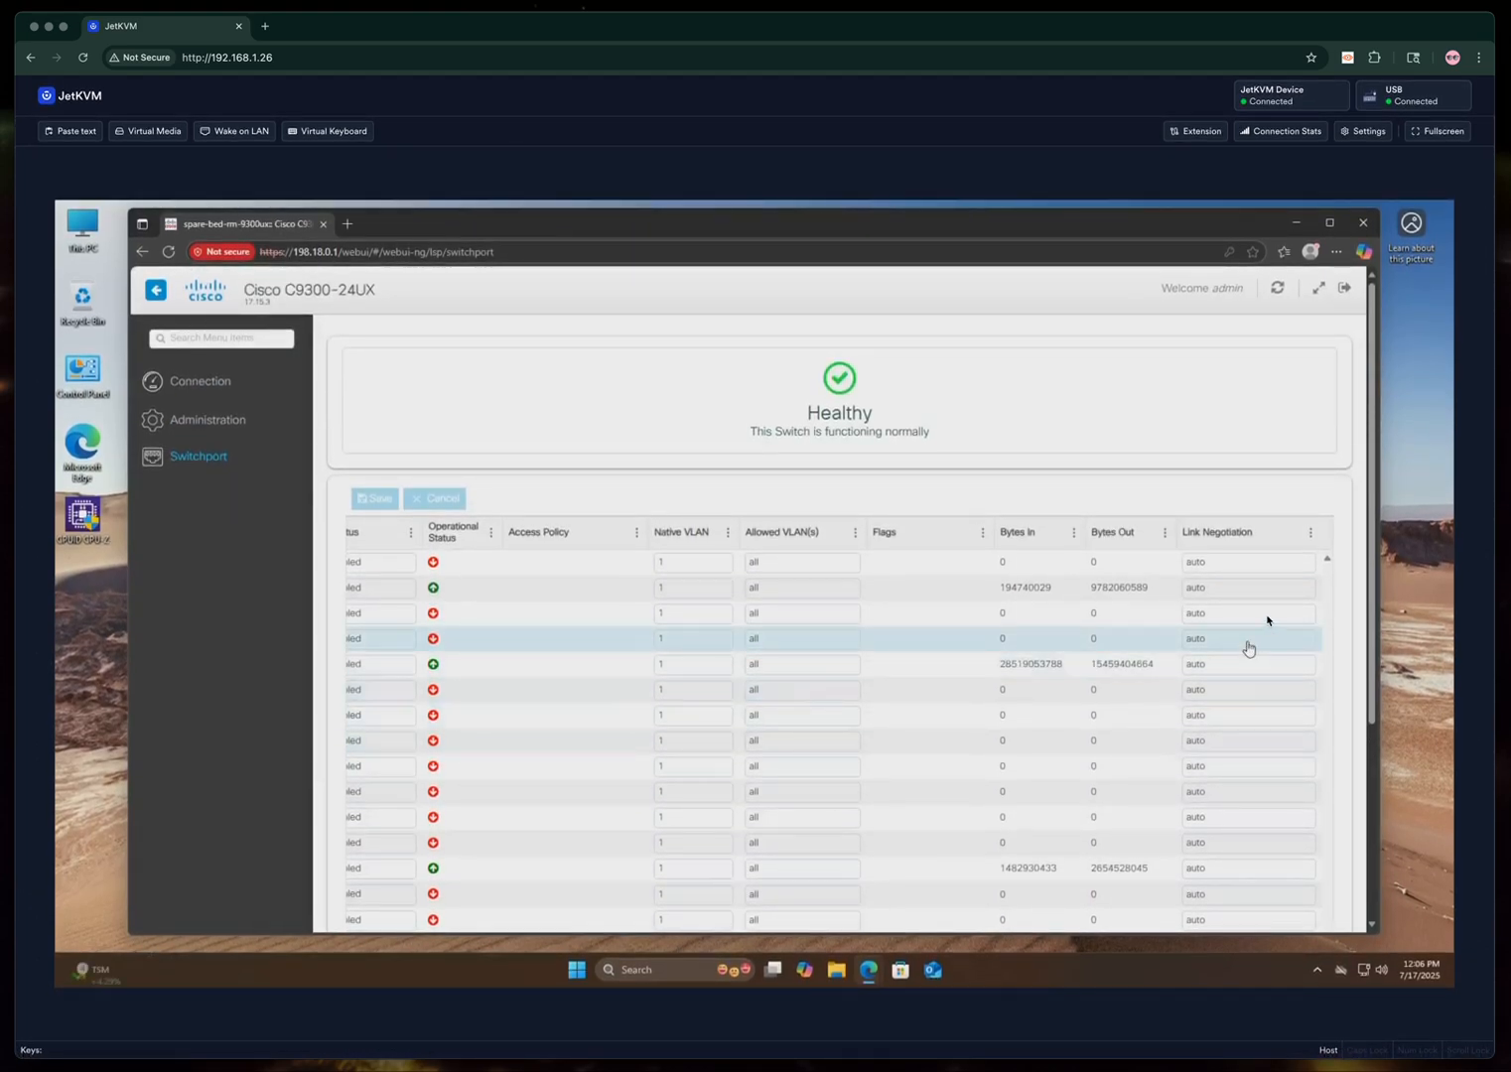
Check the first port's link negotiation options, keep auto, and start logging out.
{"action": "left_click", "coordinate": [1247, 561]}
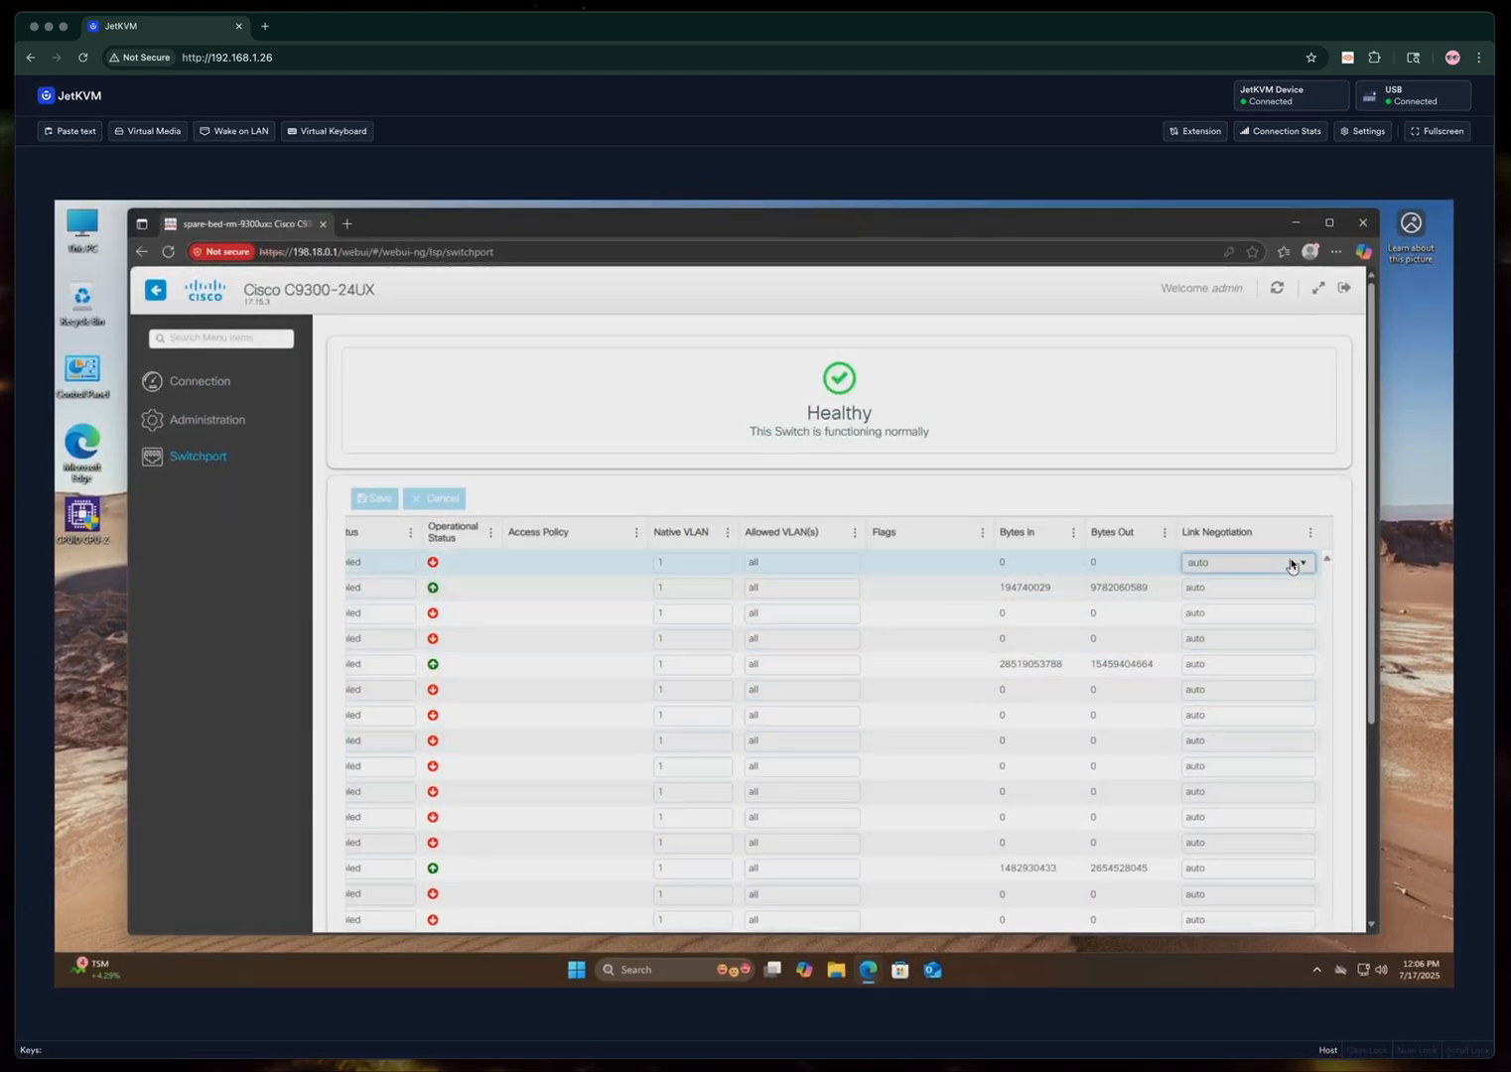
{"action": "left_click", "coordinate": [1301, 562]}
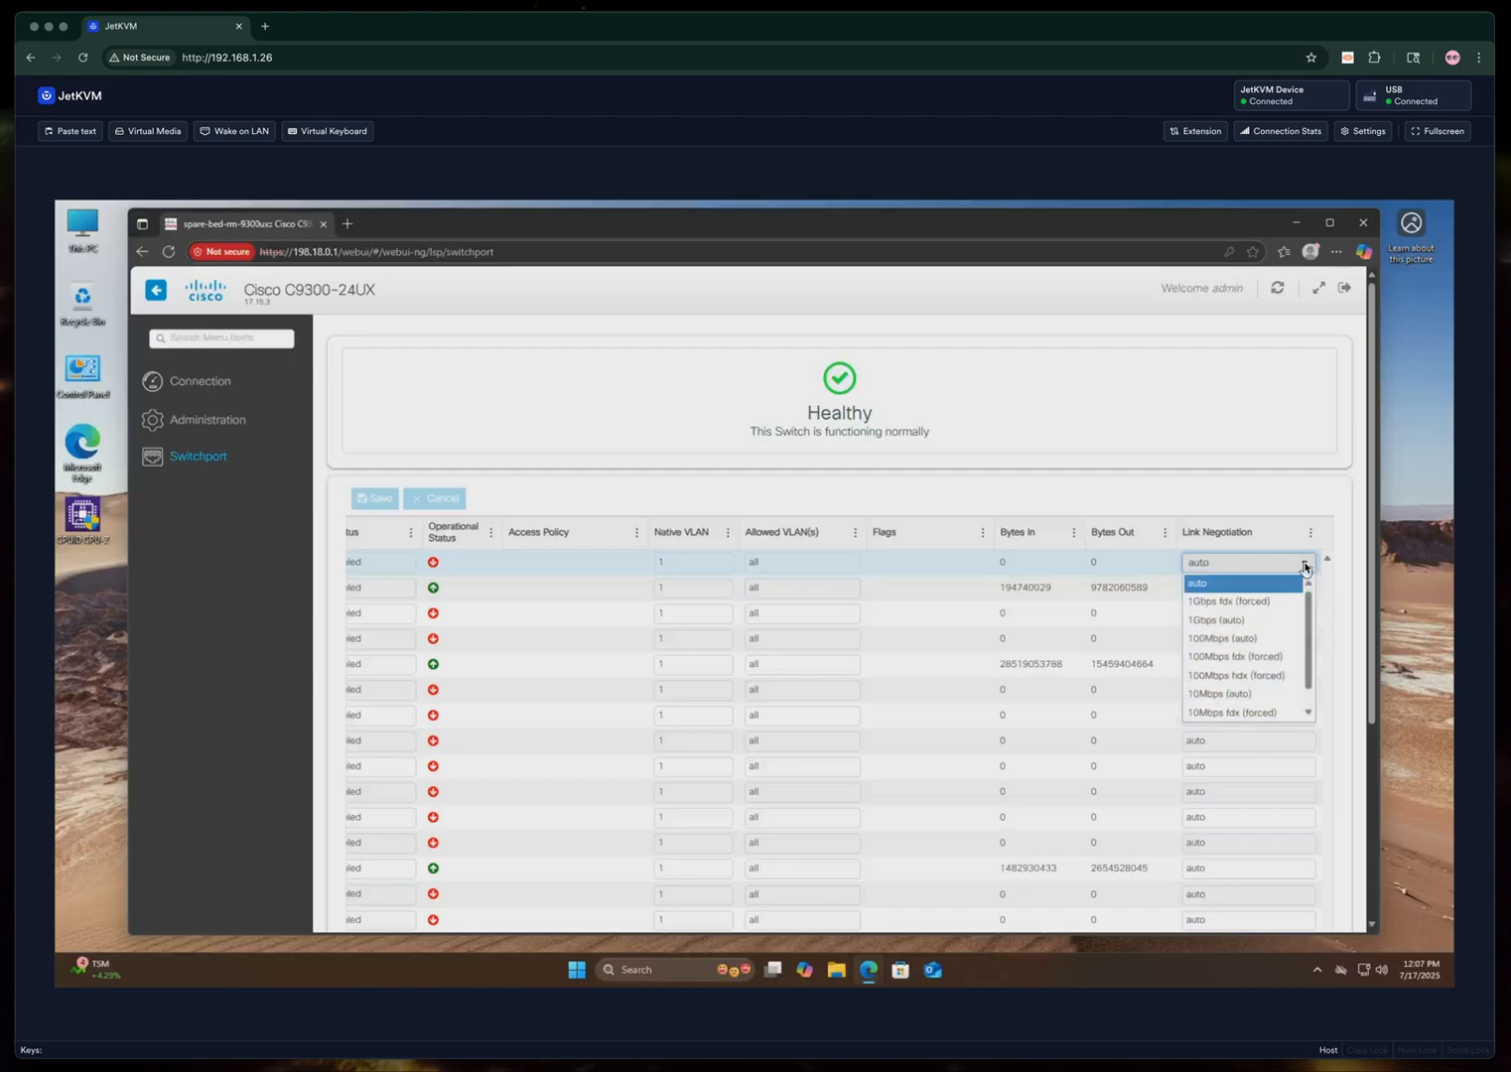
{"action": "mouse_move", "coordinate": [1243, 712]}
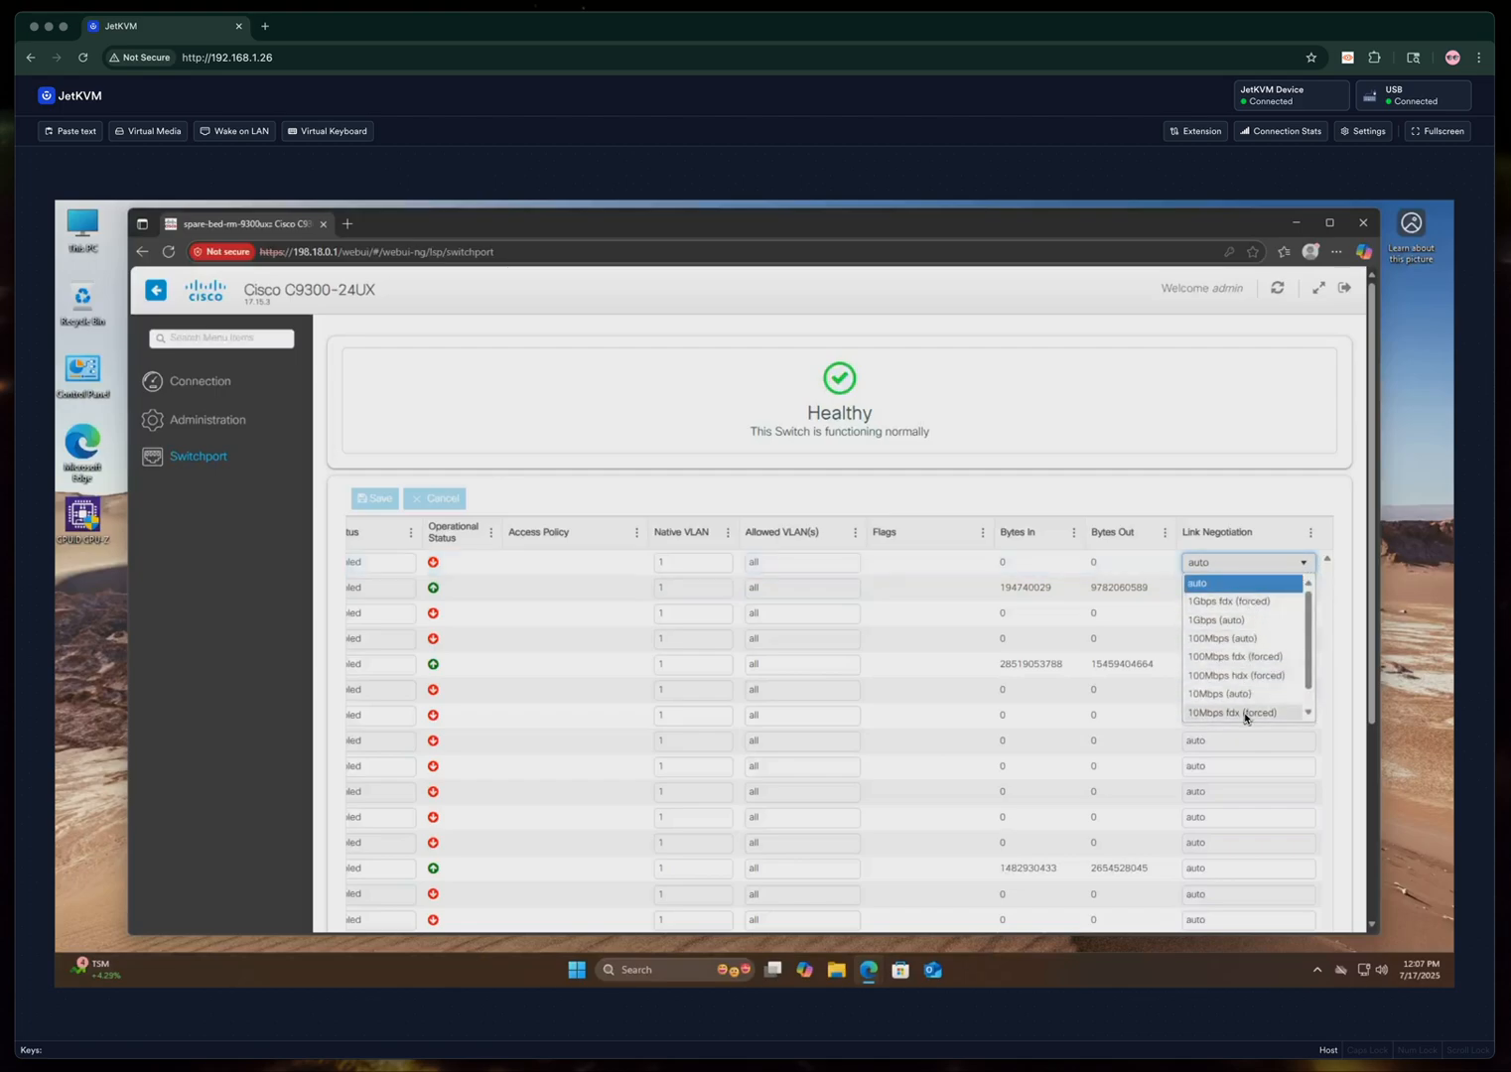
{"action": "left_click", "coordinate": [1151, 403]}
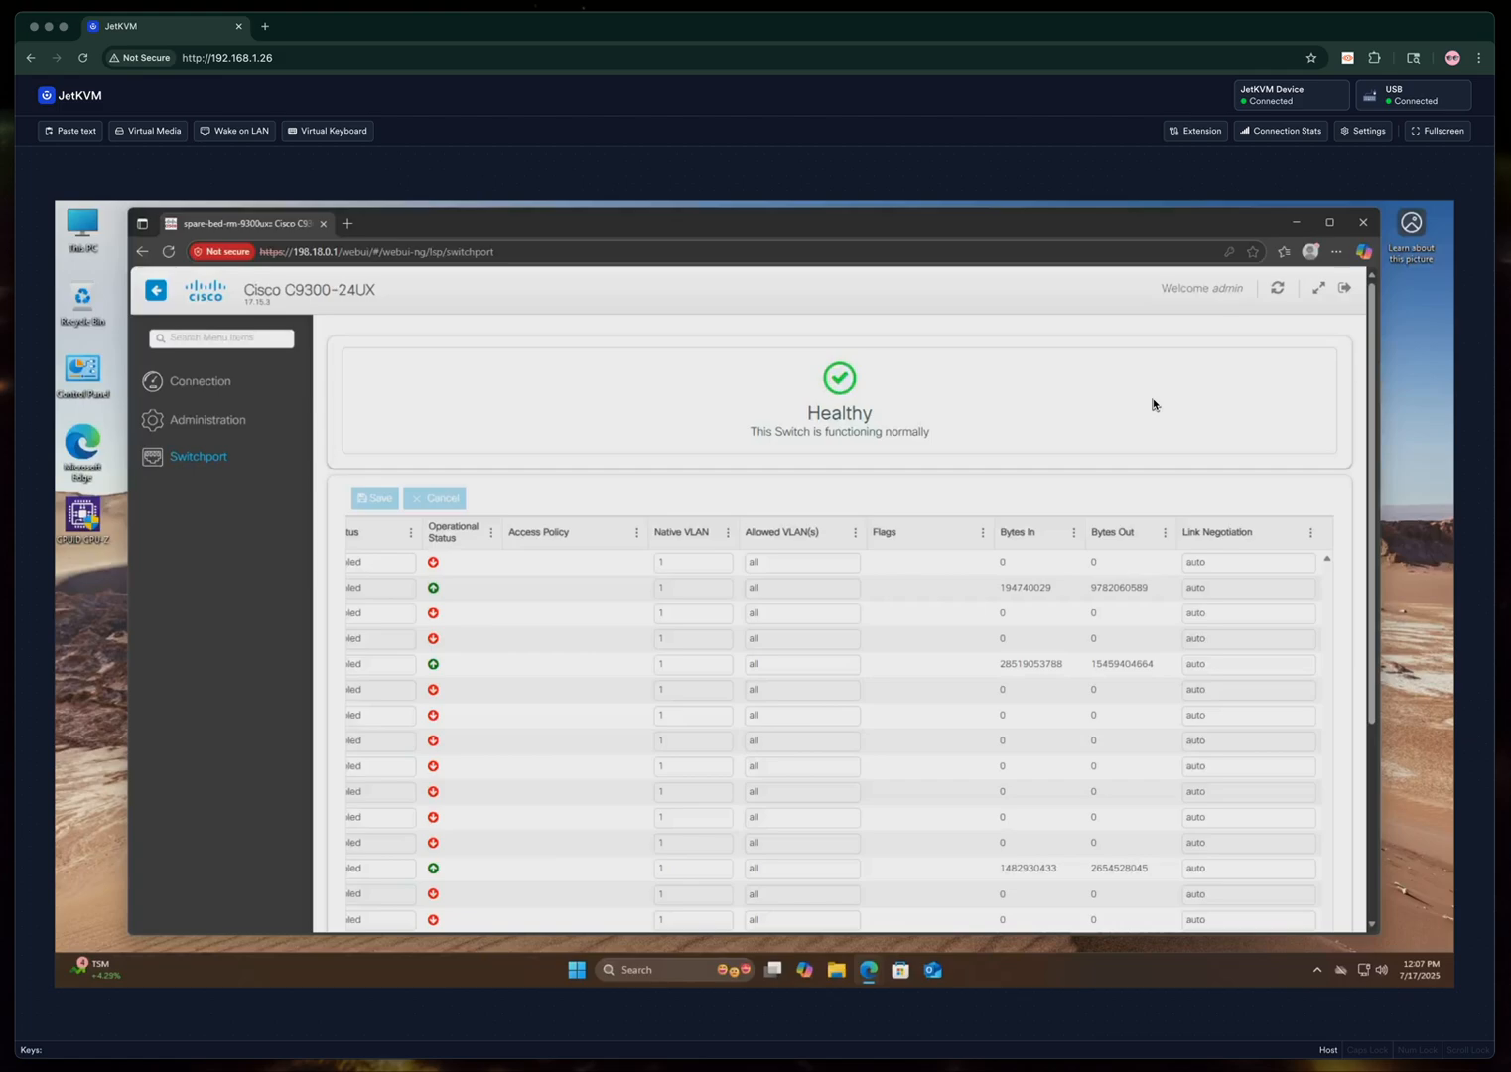
{"action": "mouse_move", "coordinate": [1216, 404]}
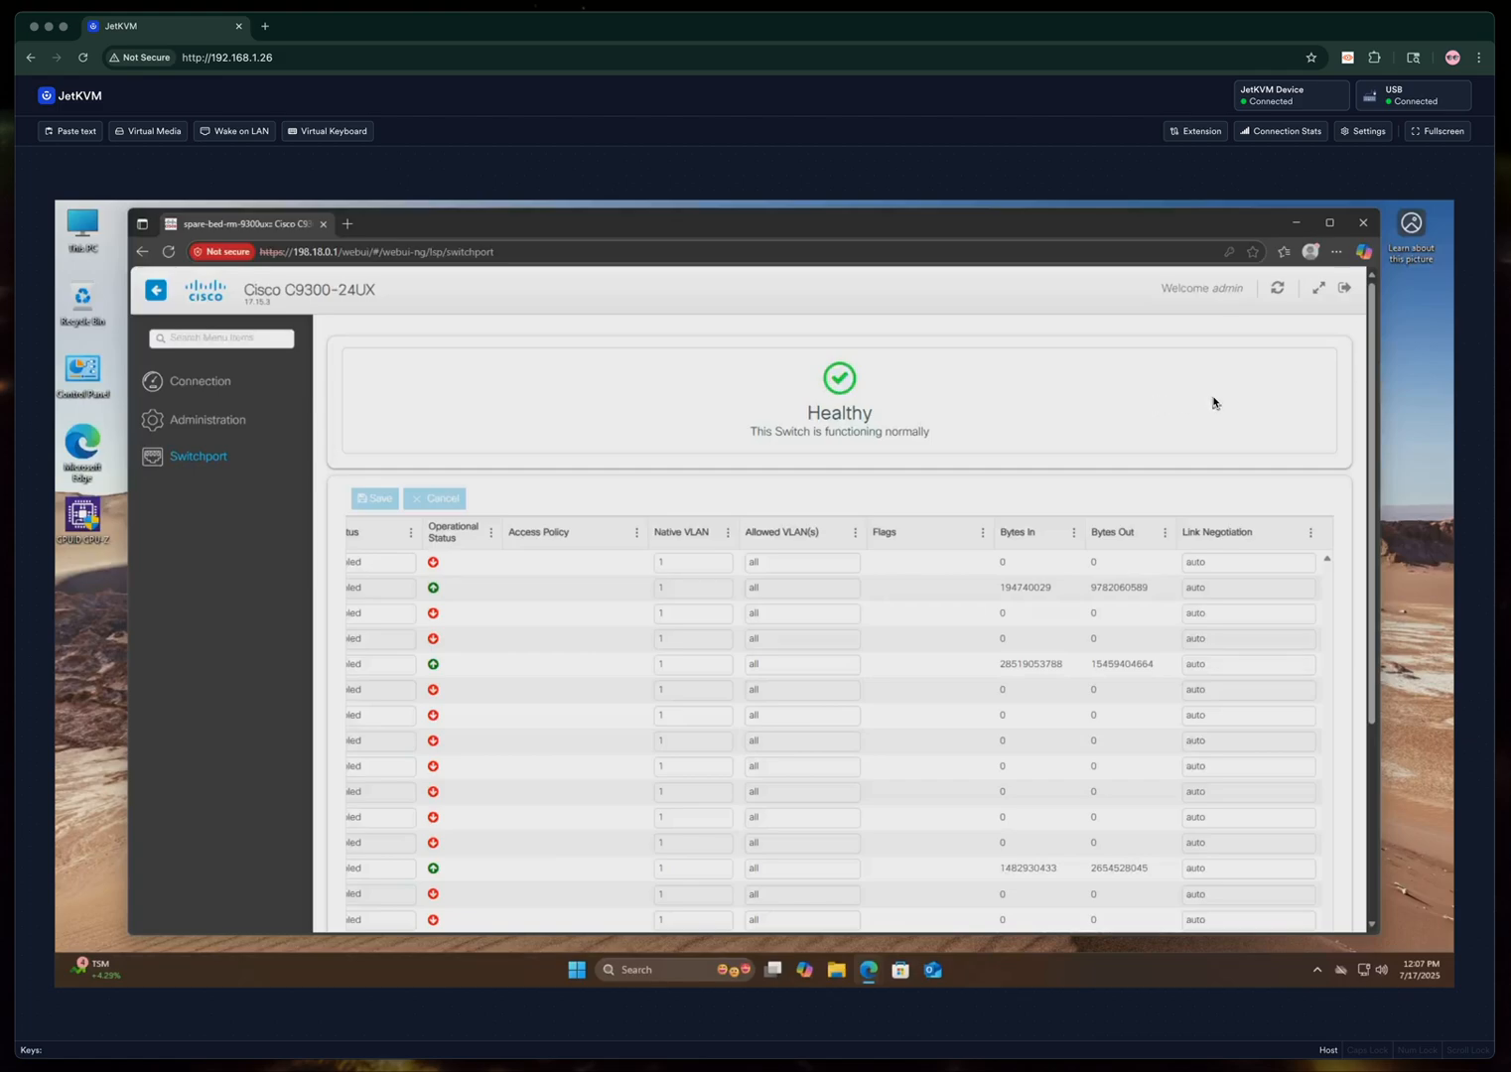
{"action": "mouse_move", "coordinate": [1344, 296]}
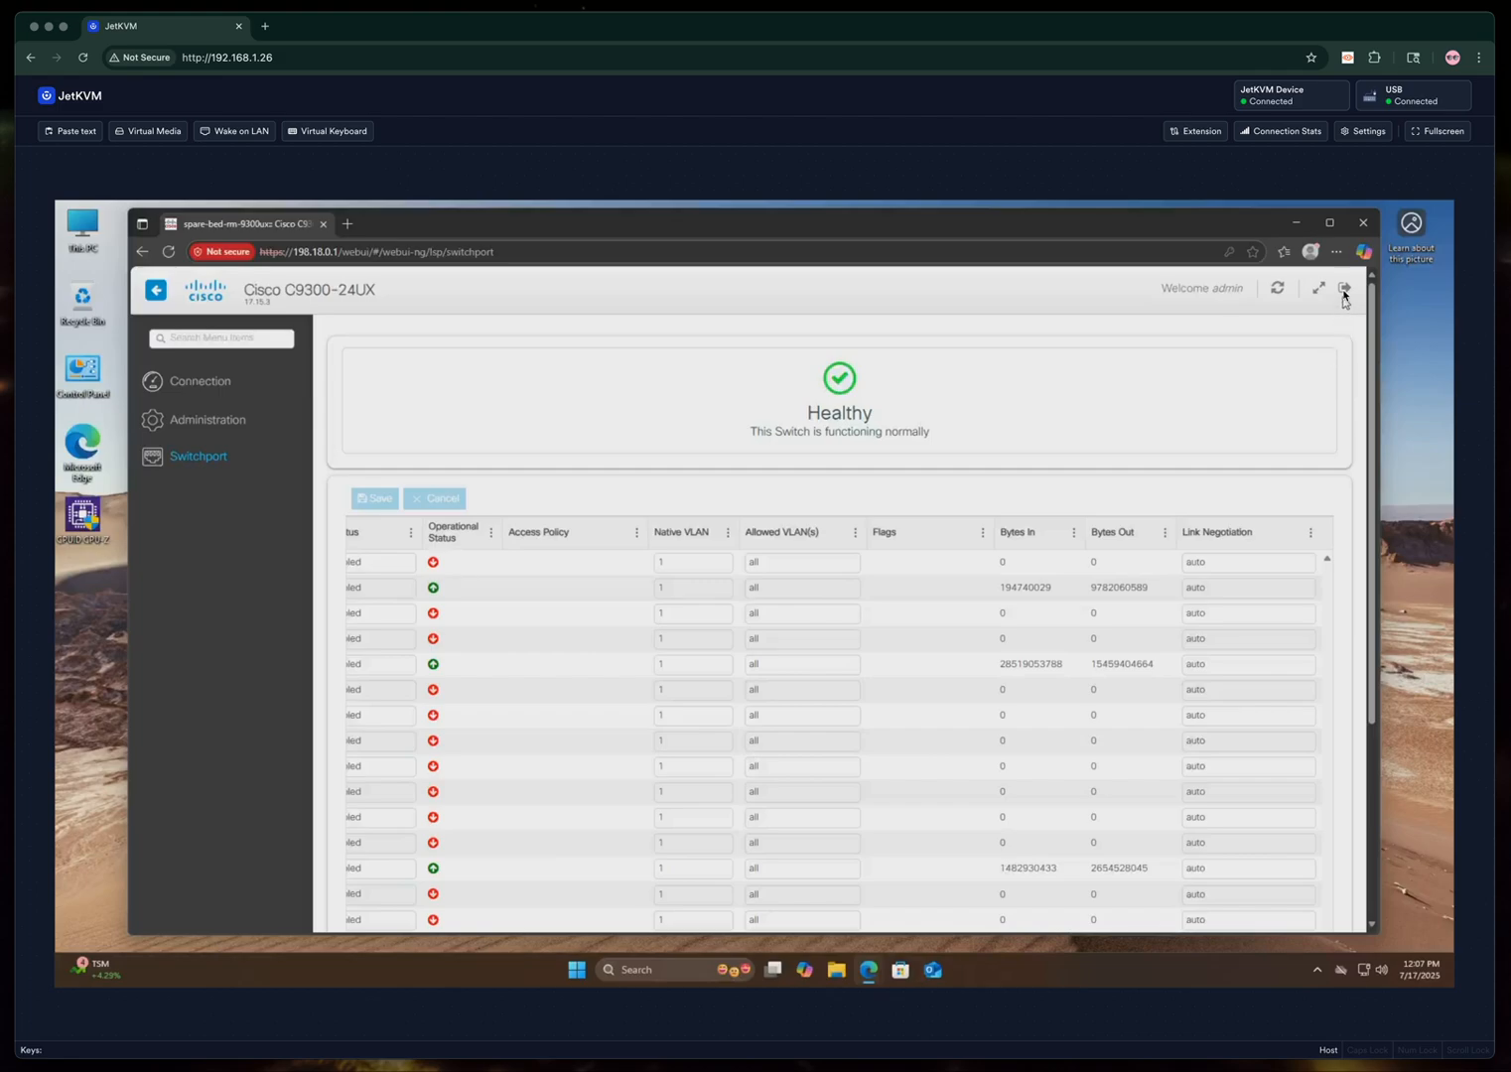
{"action": "left_click", "coordinate": [1344, 287]}
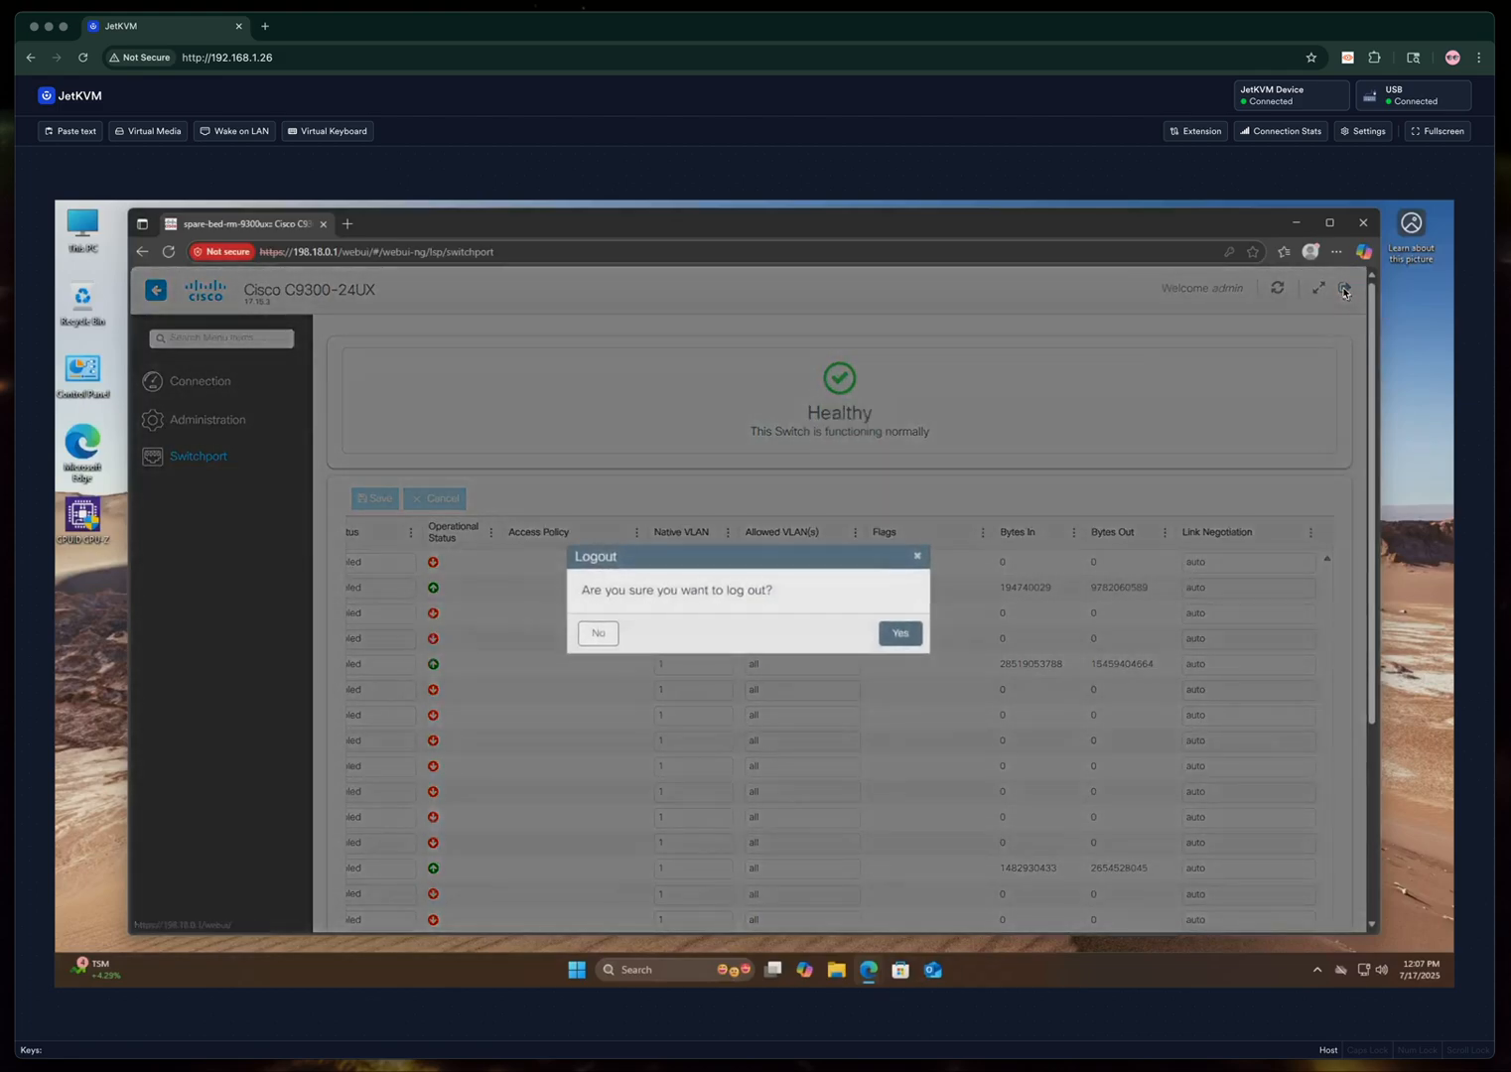